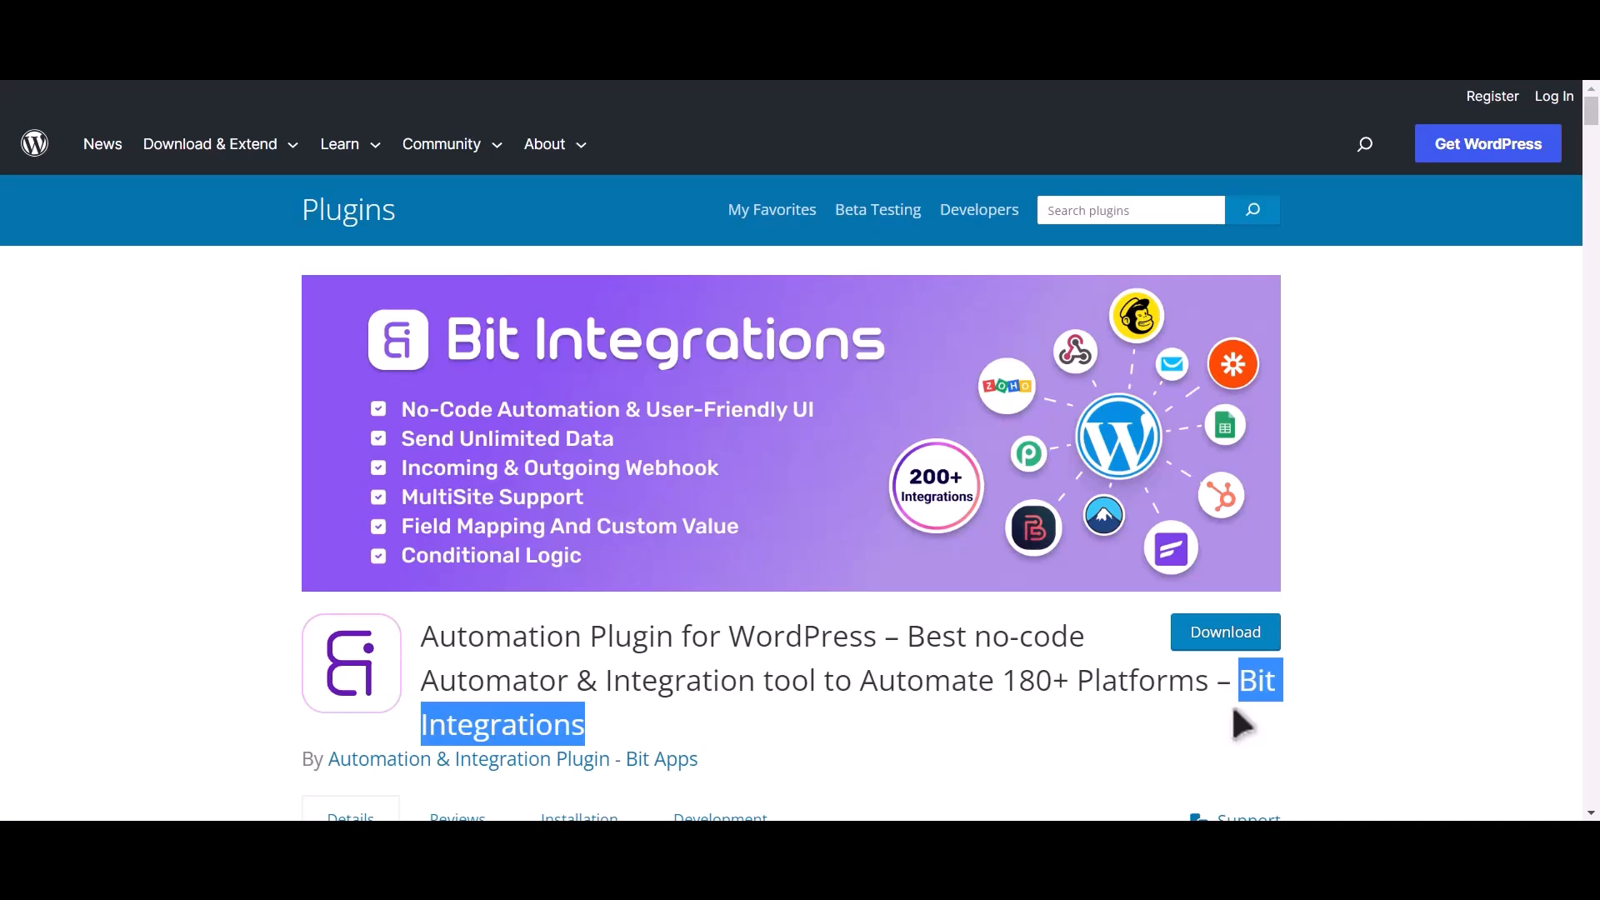
mouse_move(1241, 726)
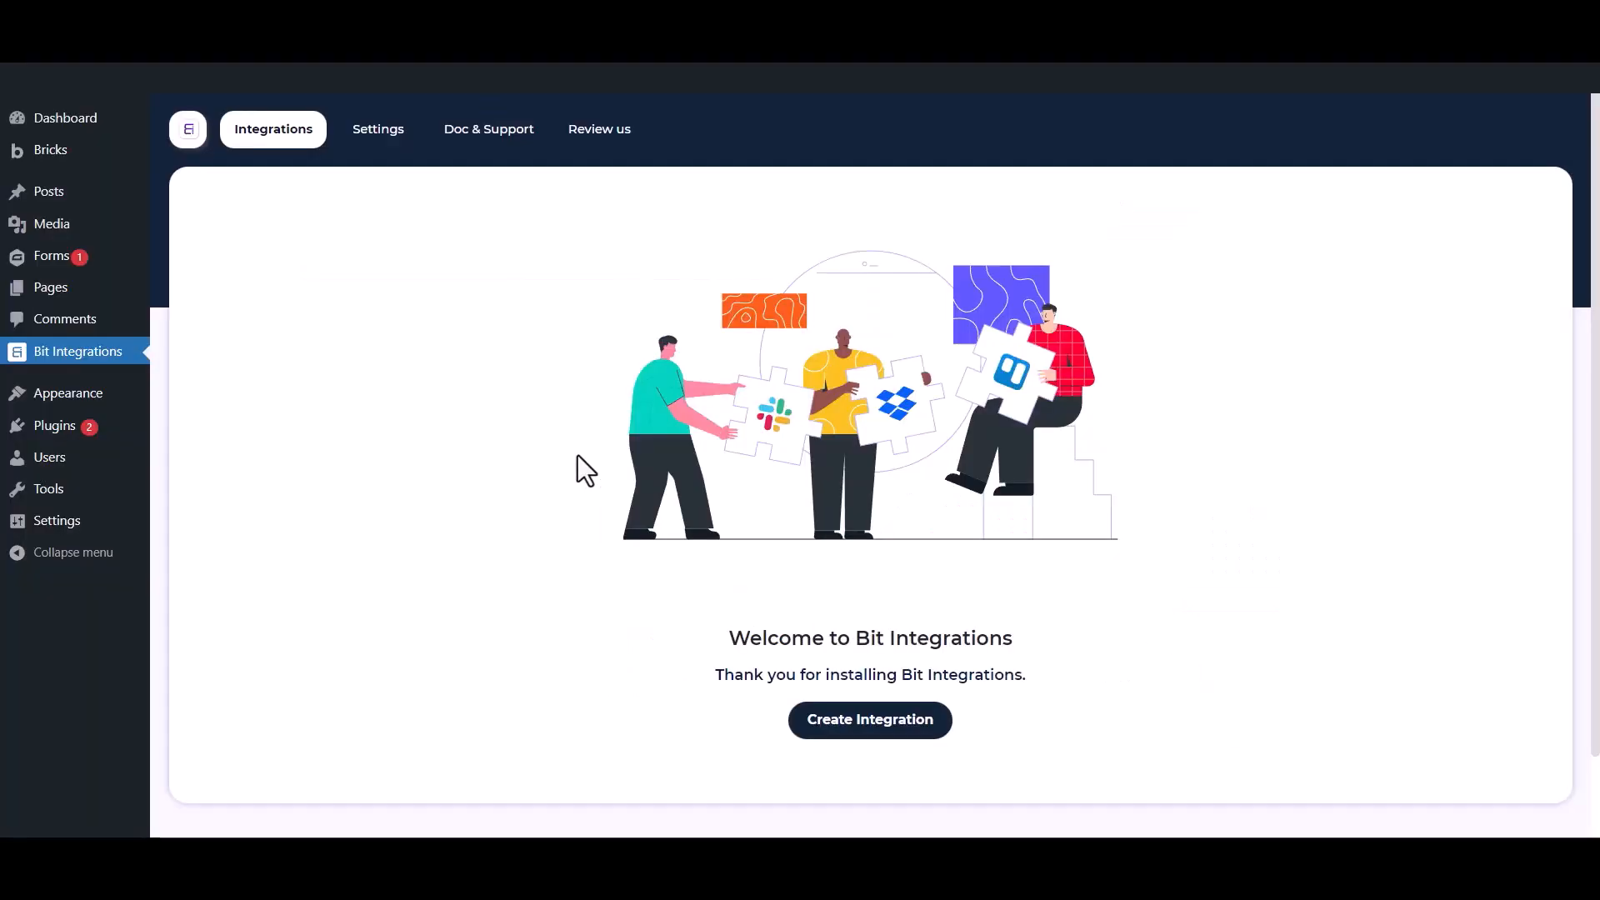
mouse_move(868, 719)
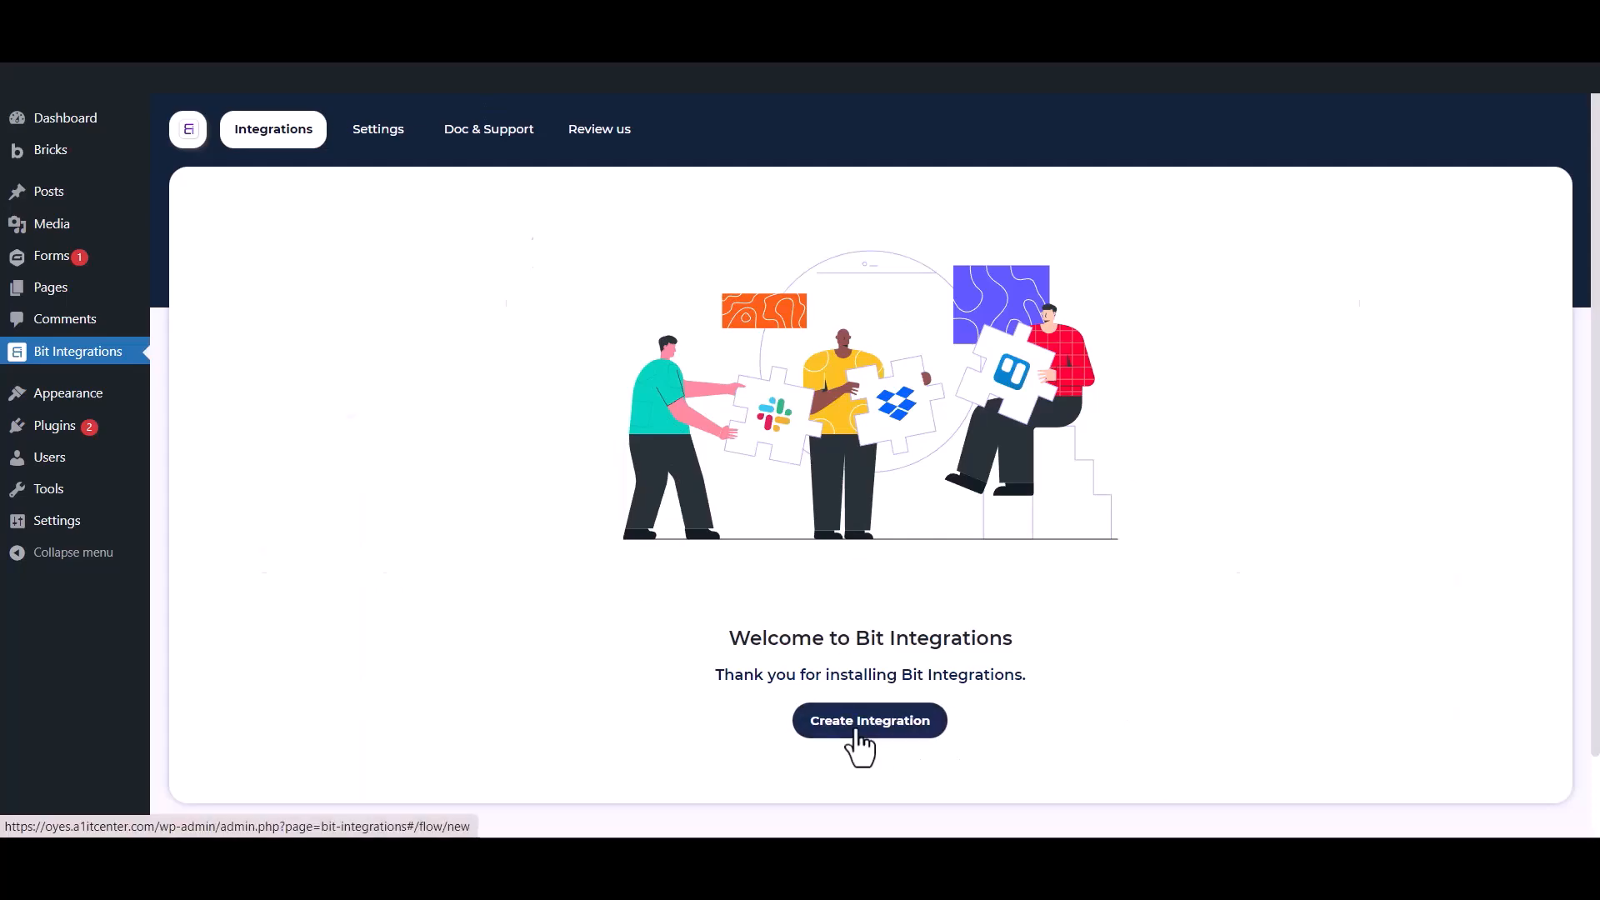
Start a new integration with the Gravity Forms Contact Us form as its trigger.
click(869, 719)
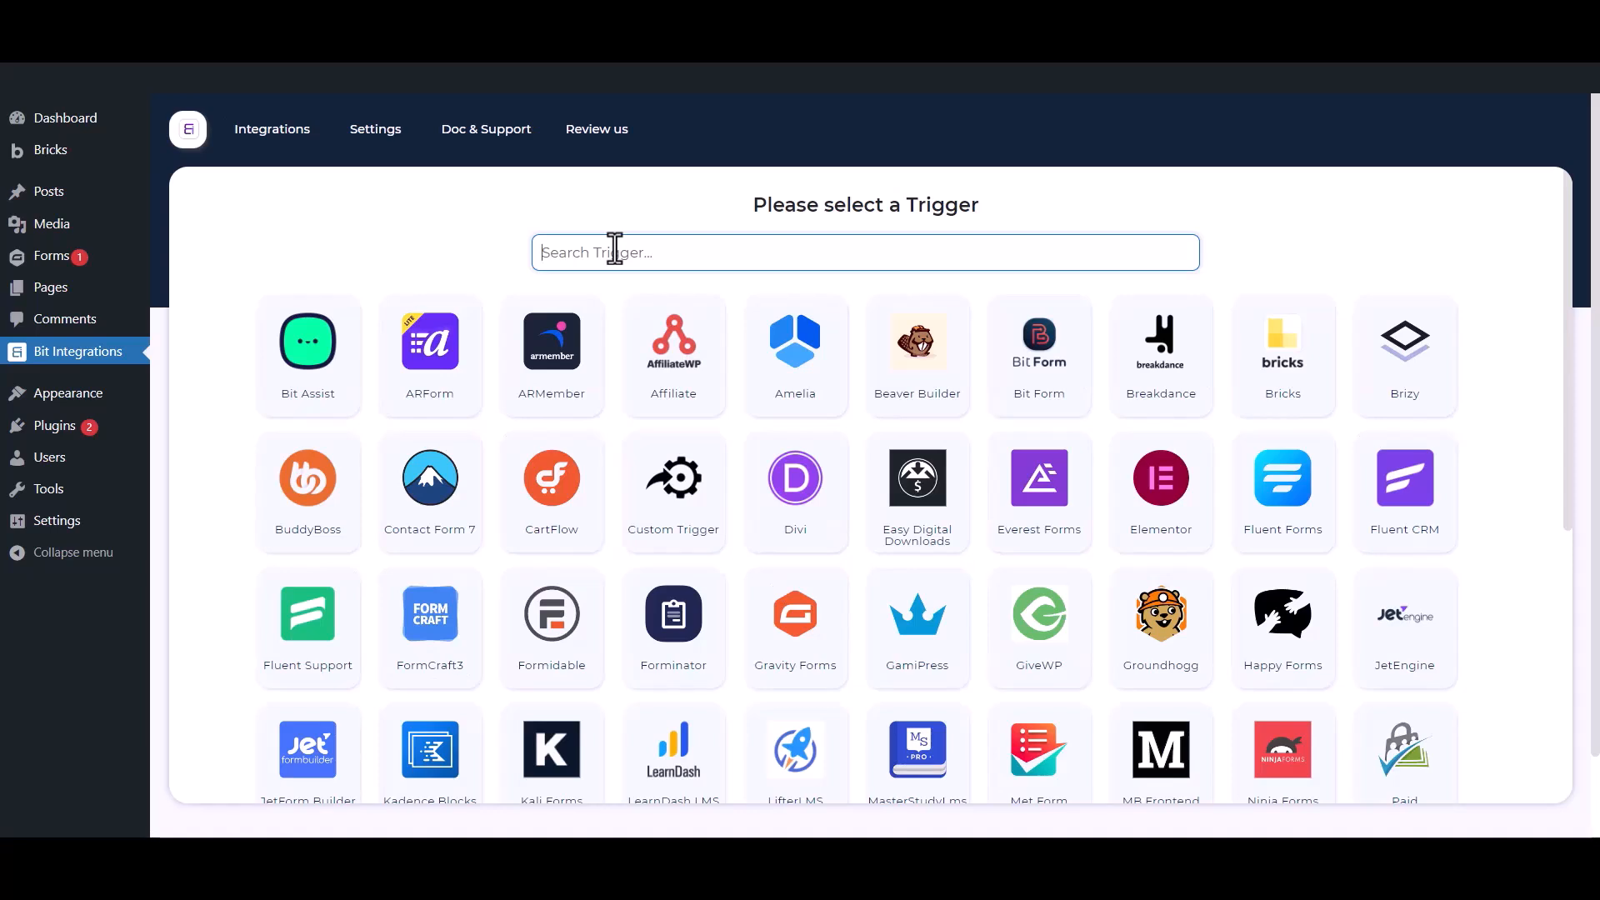
text(gravity)
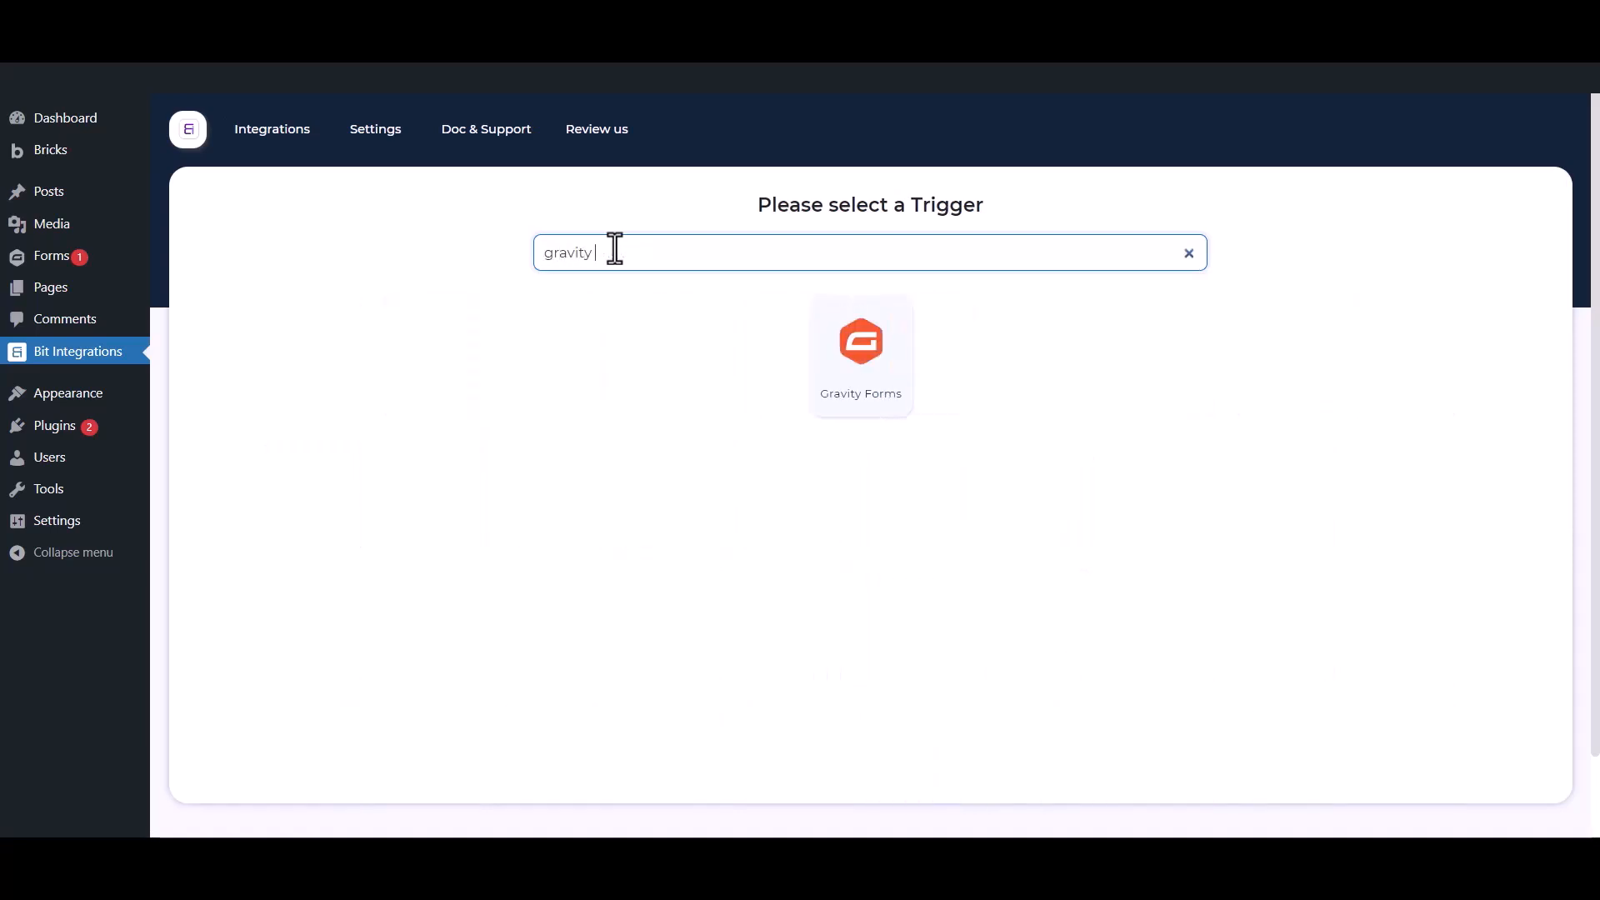
click(860, 354)
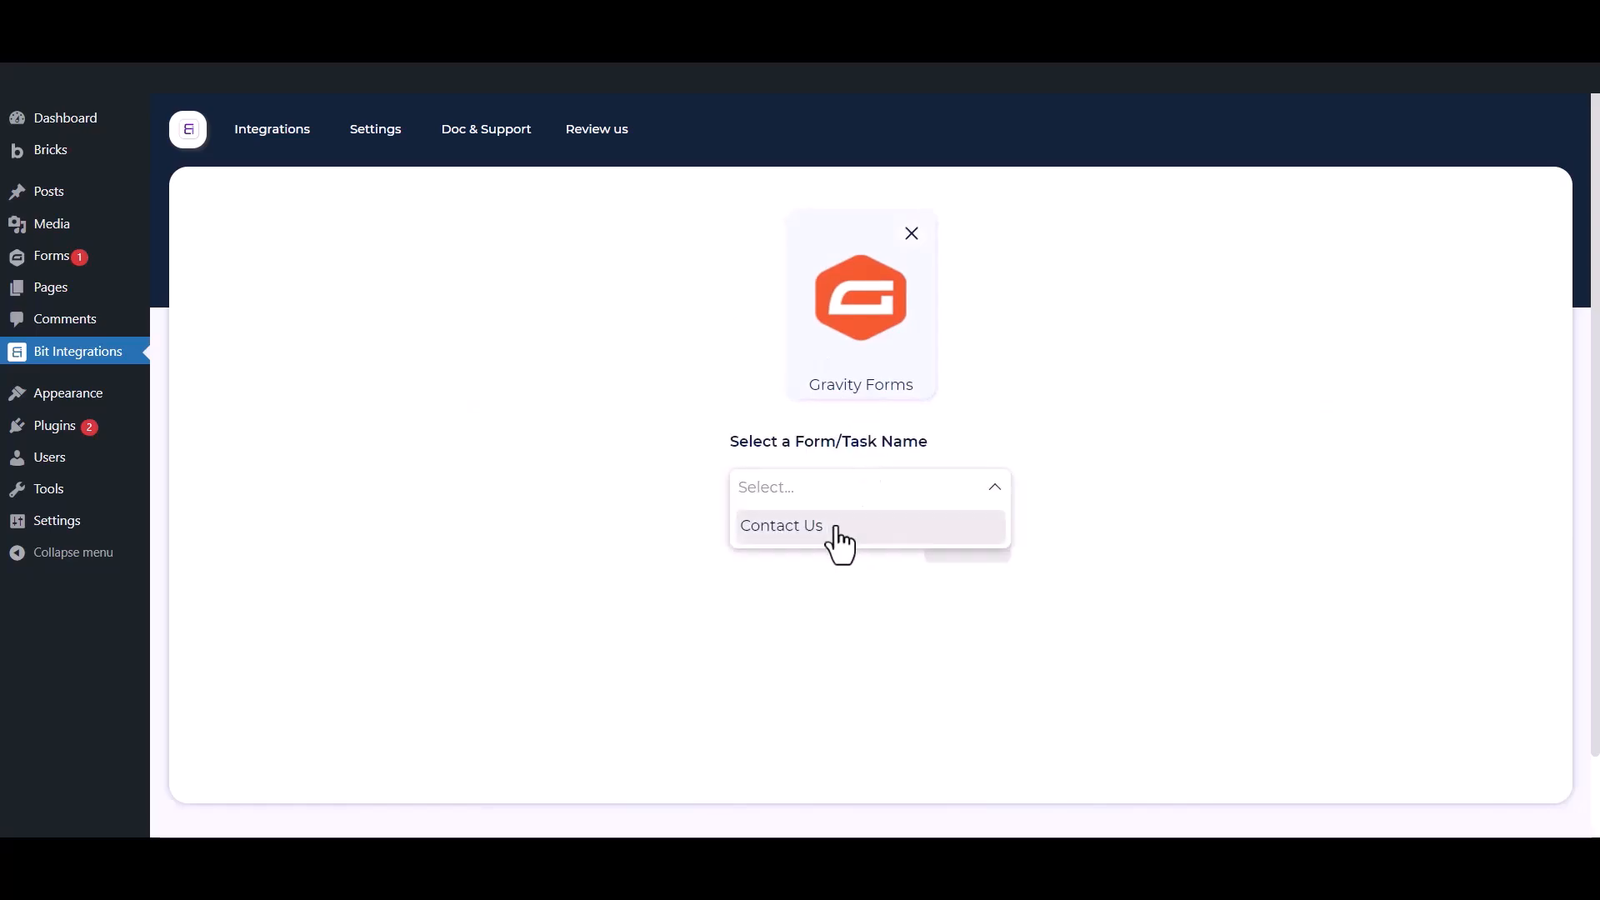
click(780, 526)
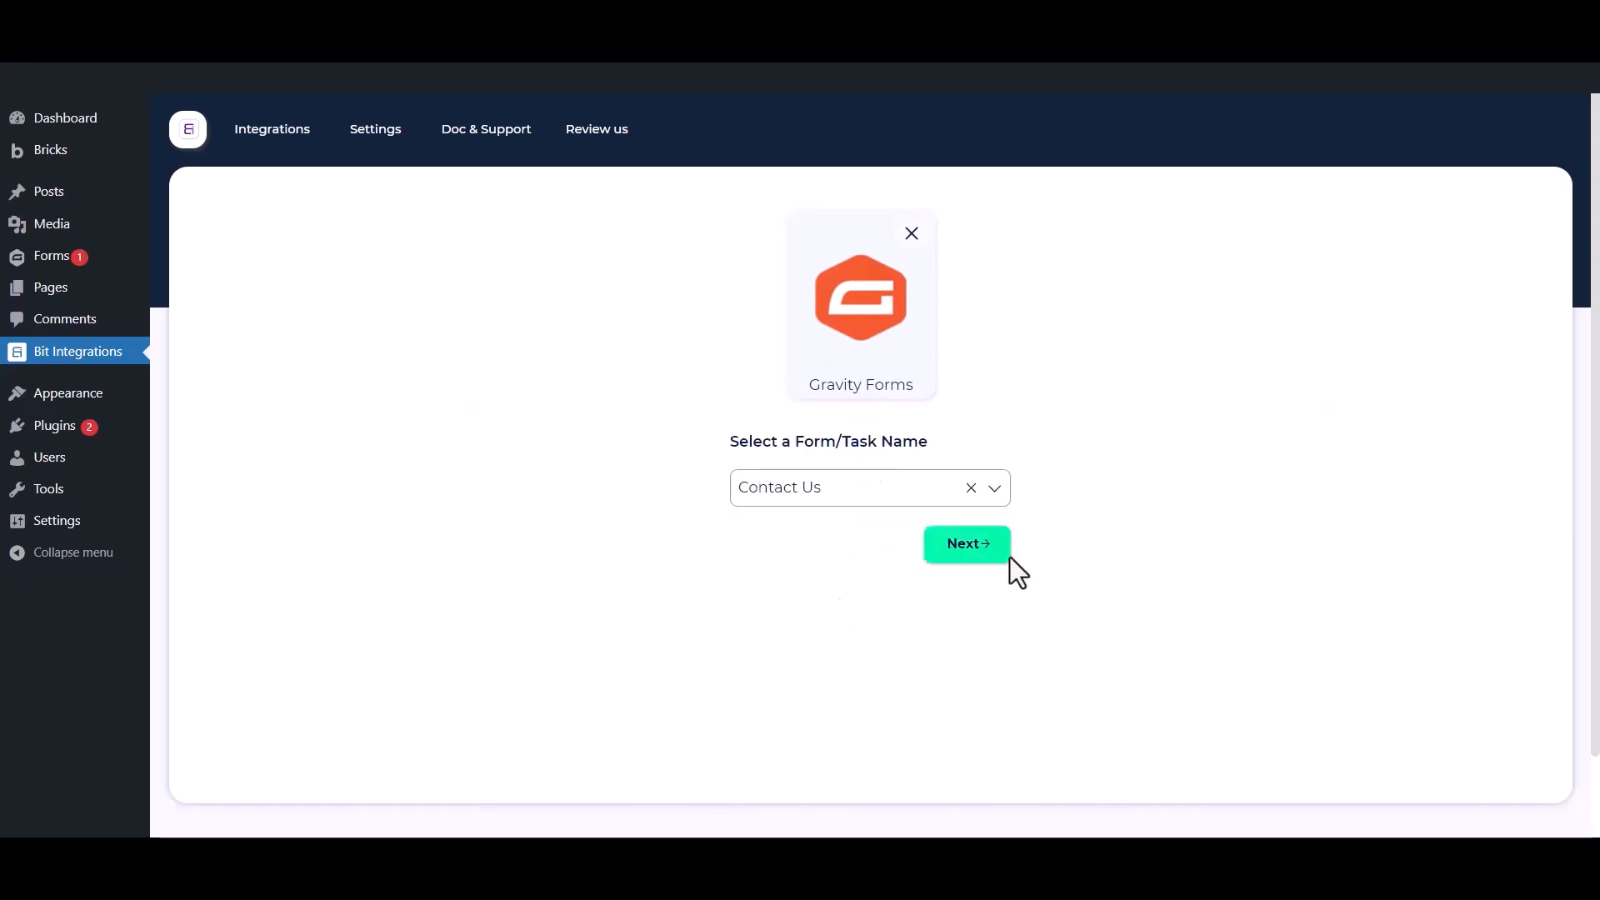
click(963, 543)
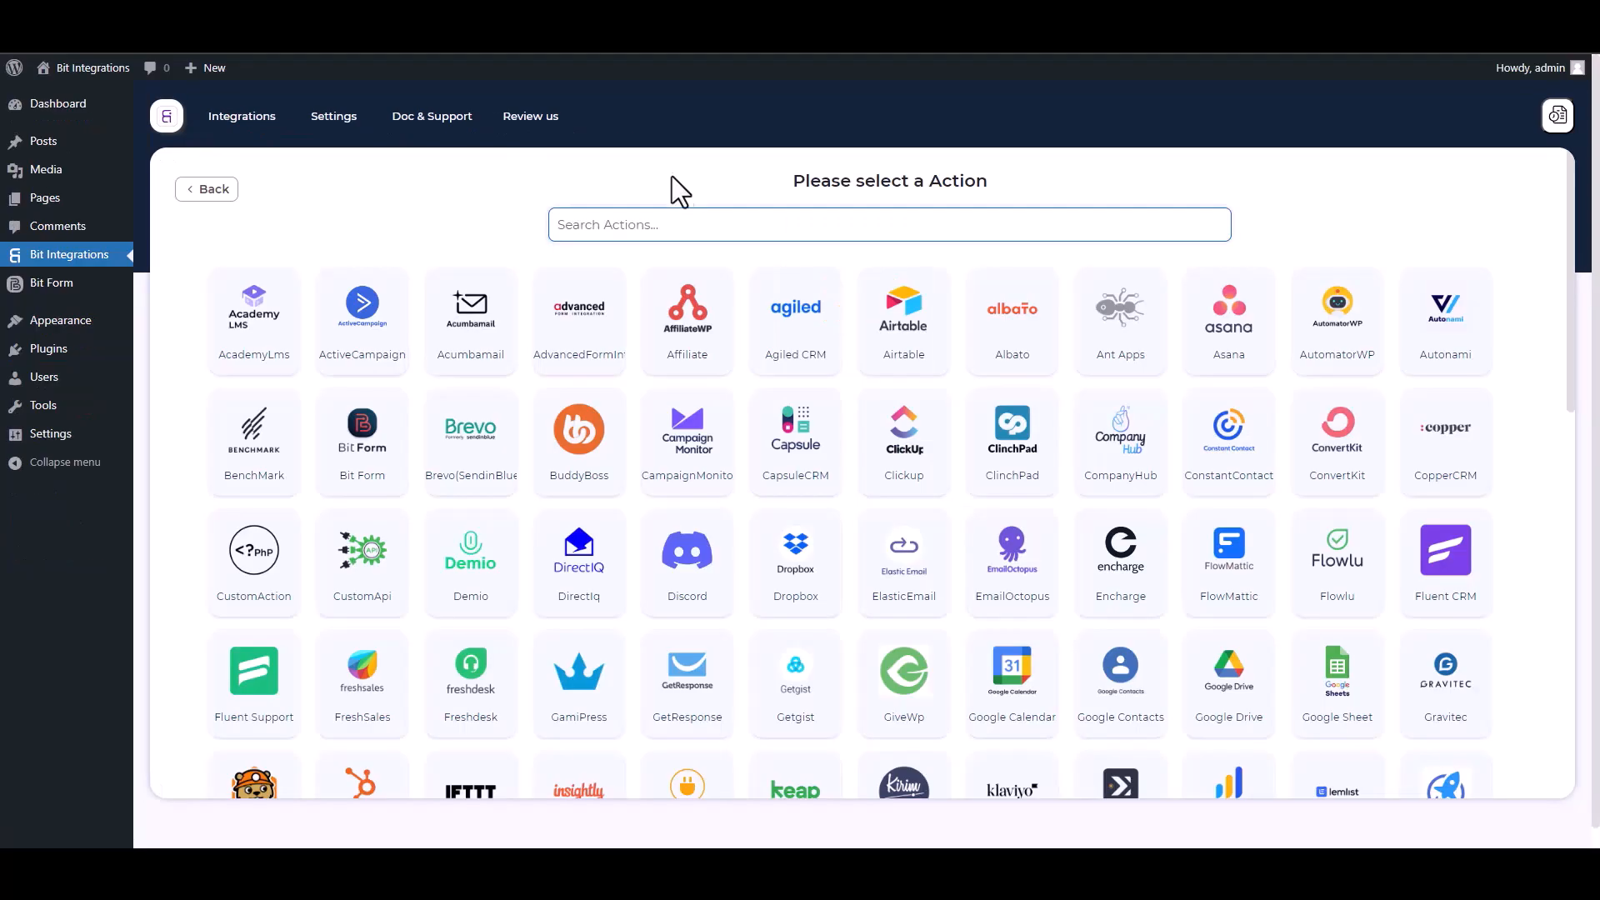
Search 'za' among the actions and pick ZagoMail.
text(za)
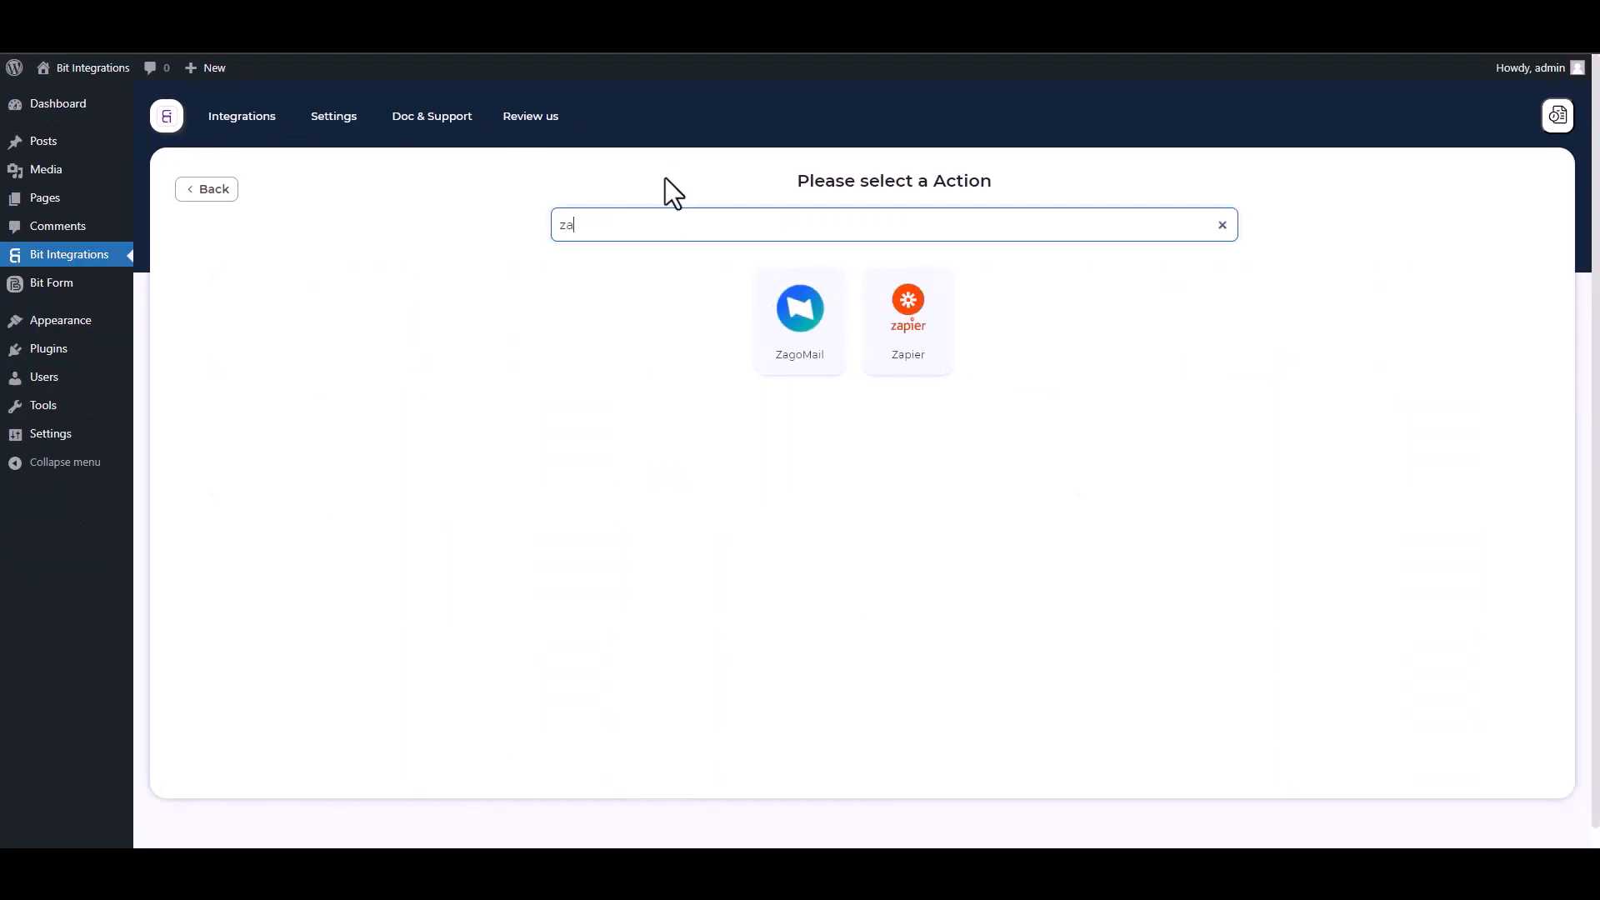
click(799, 308)
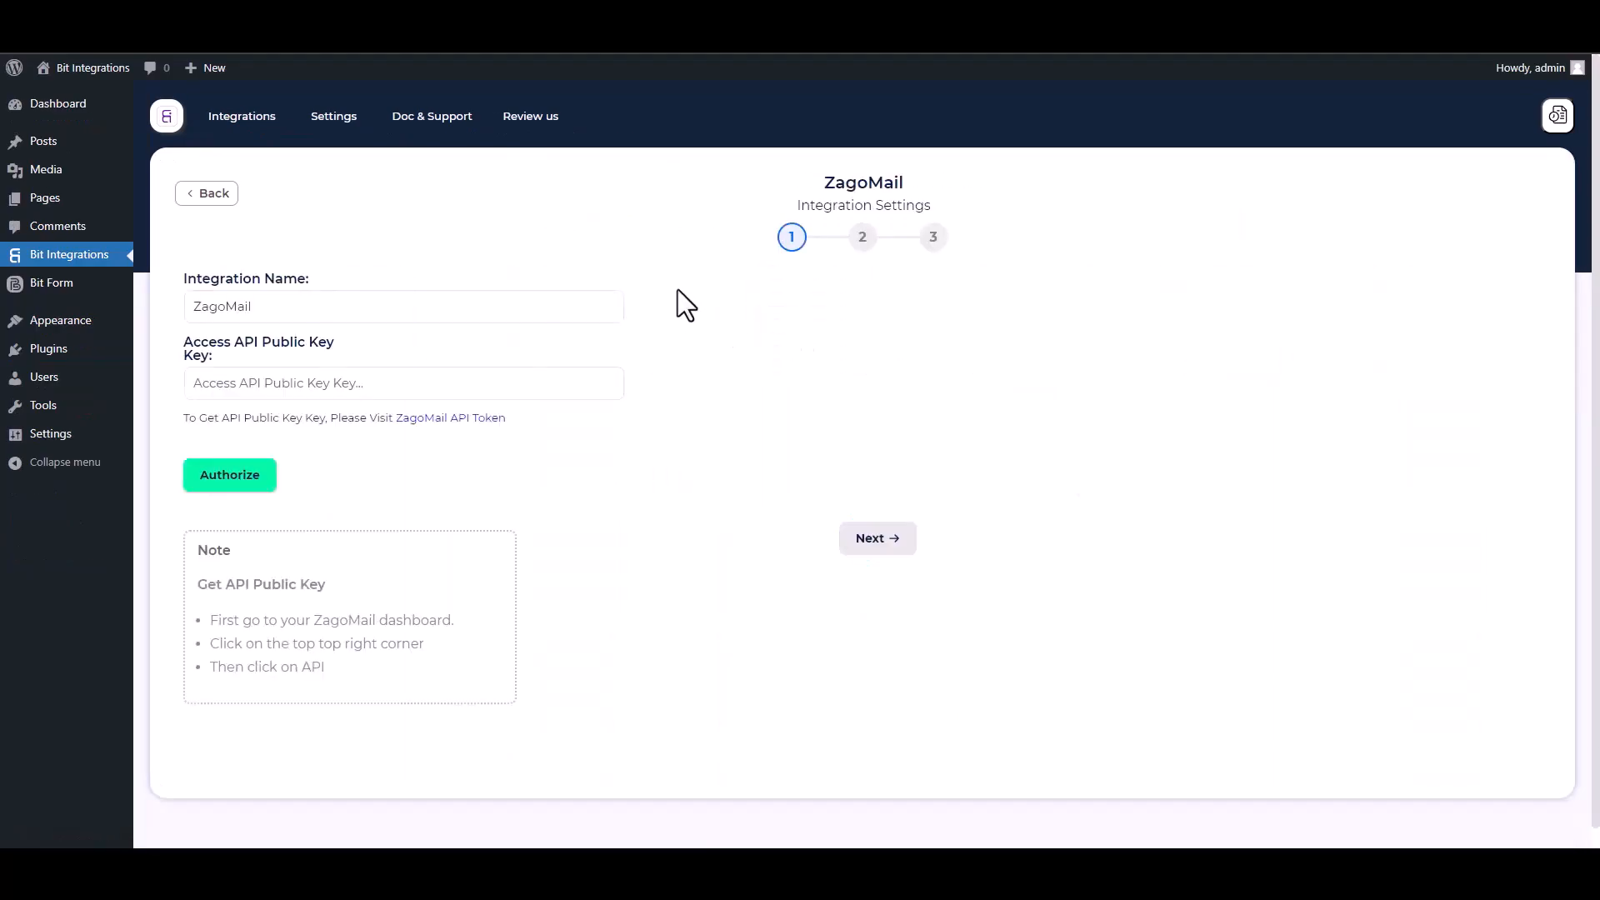
mouse_move(429, 440)
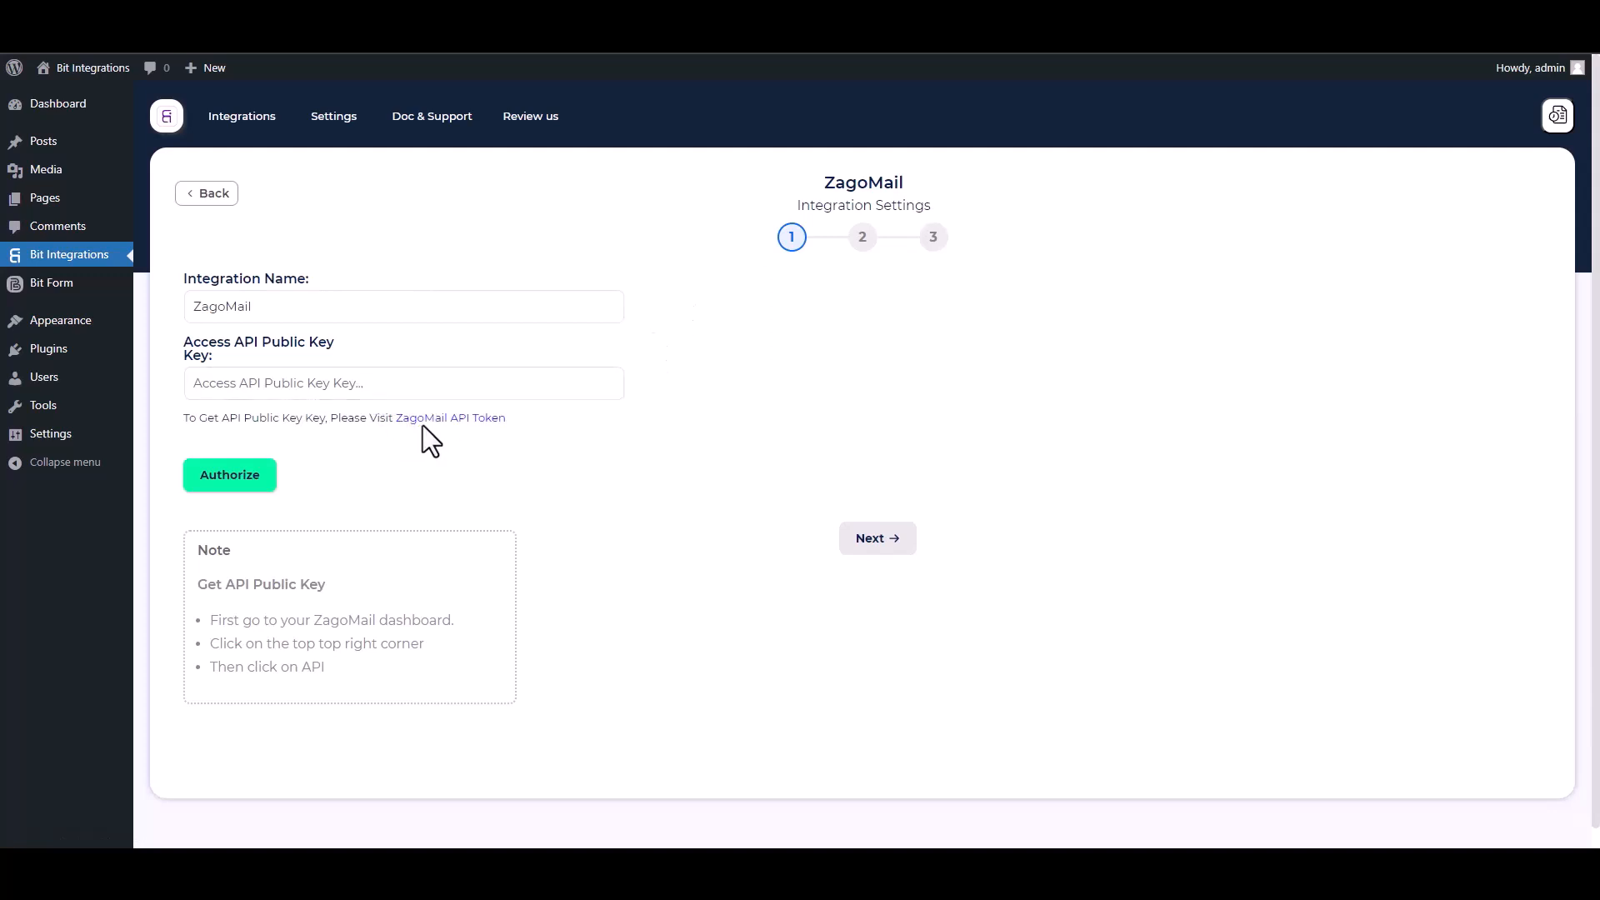
mouse_move(447, 433)
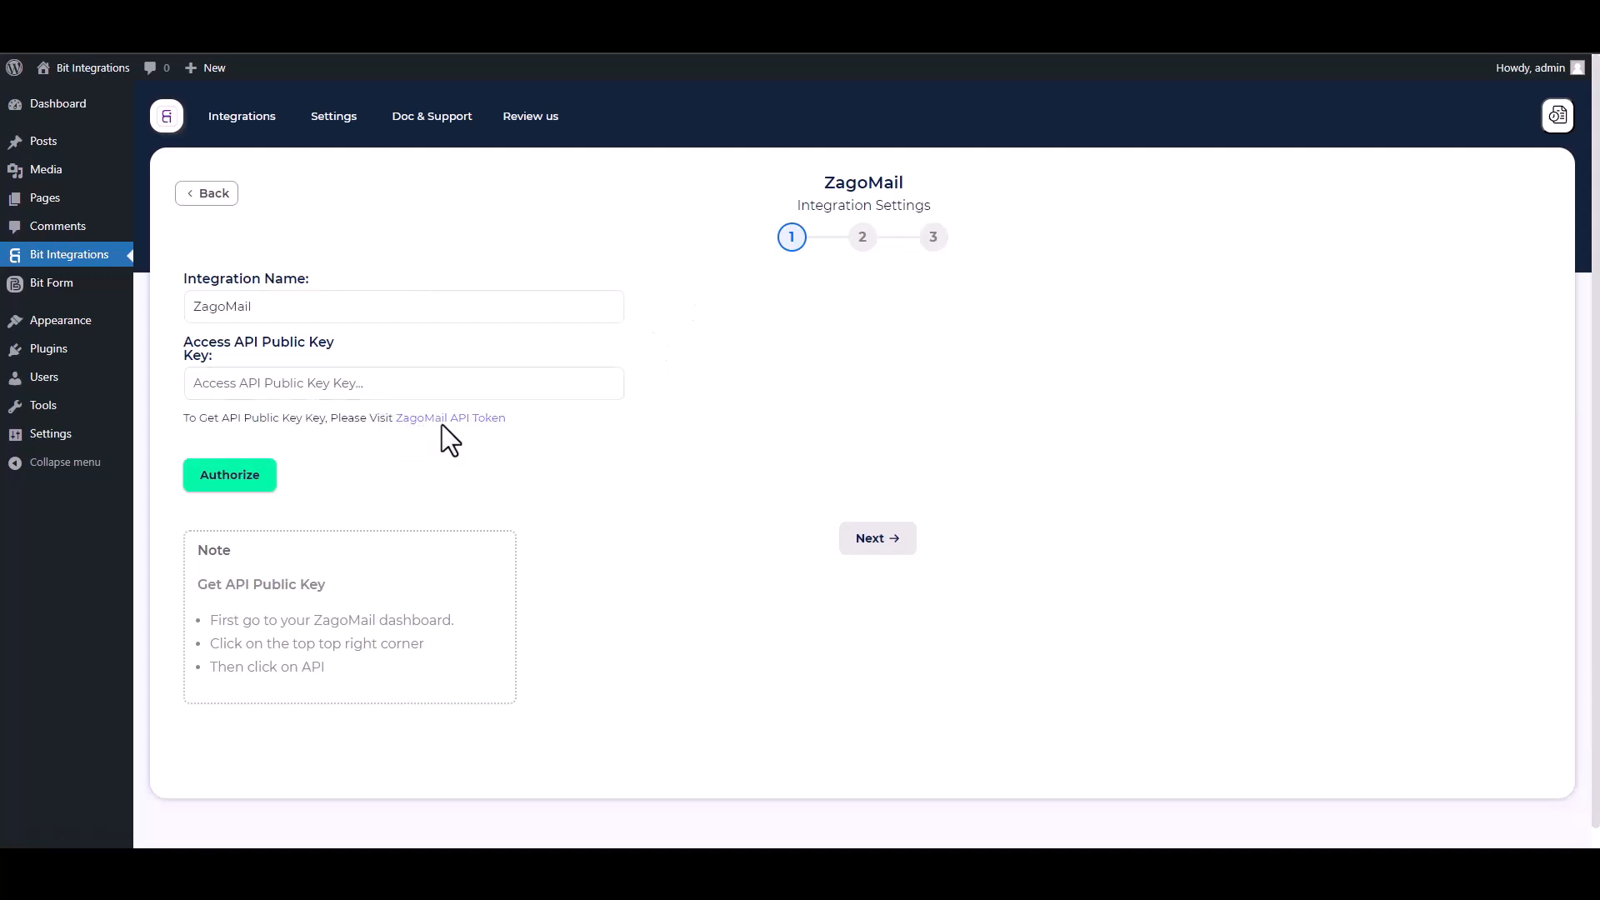
Generate a new ZagoMail API key pair and copy the public key.
click(451, 417)
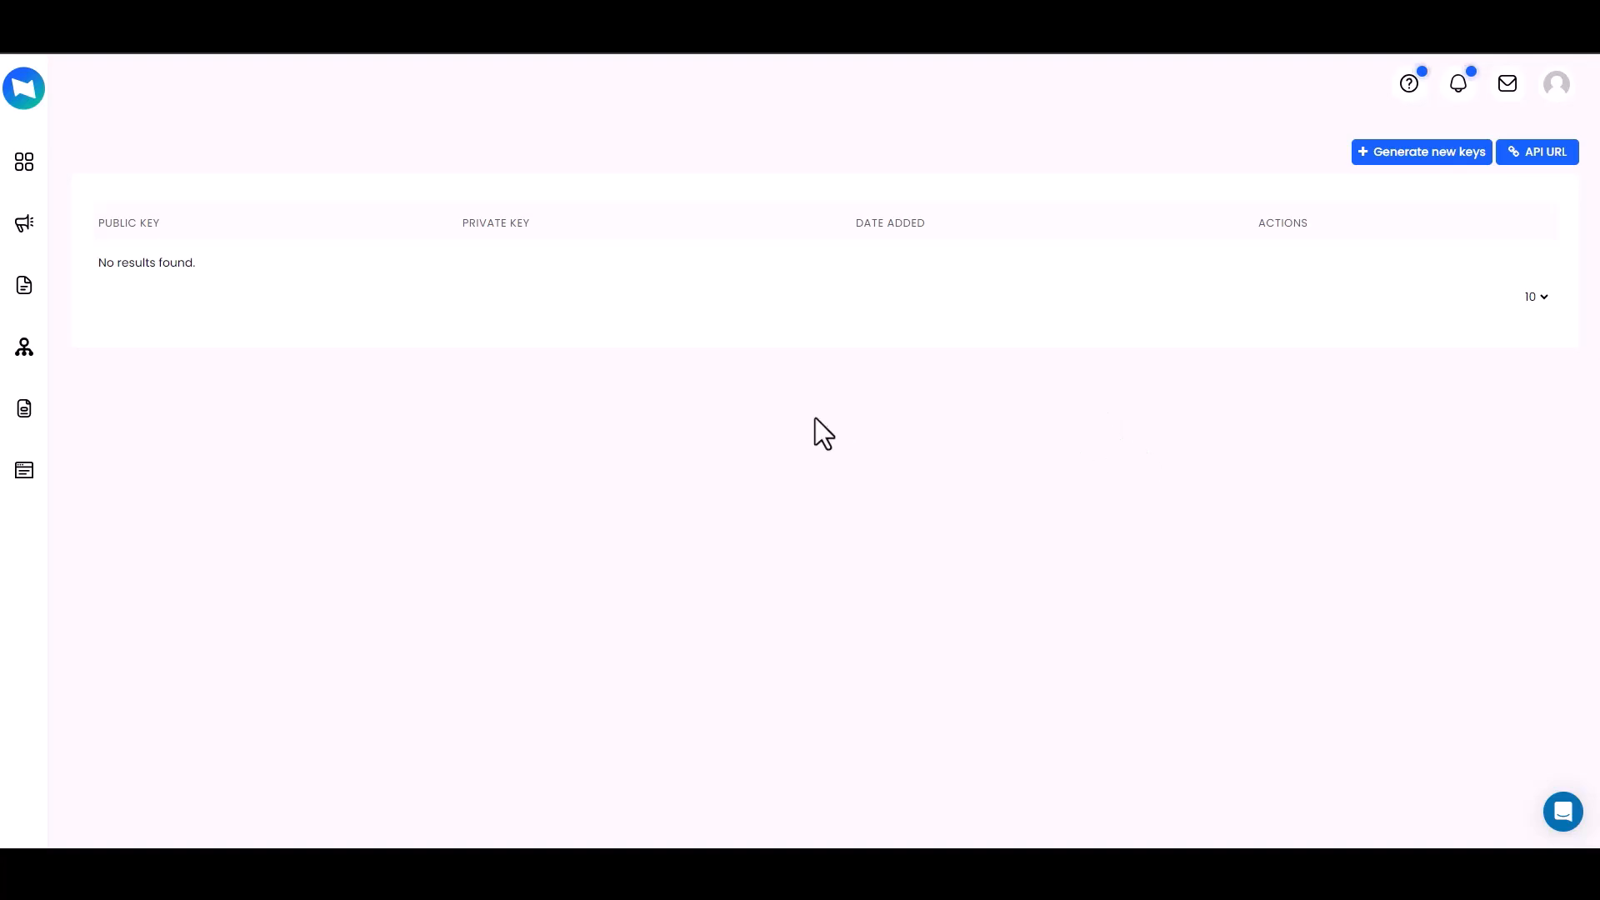
click(1420, 150)
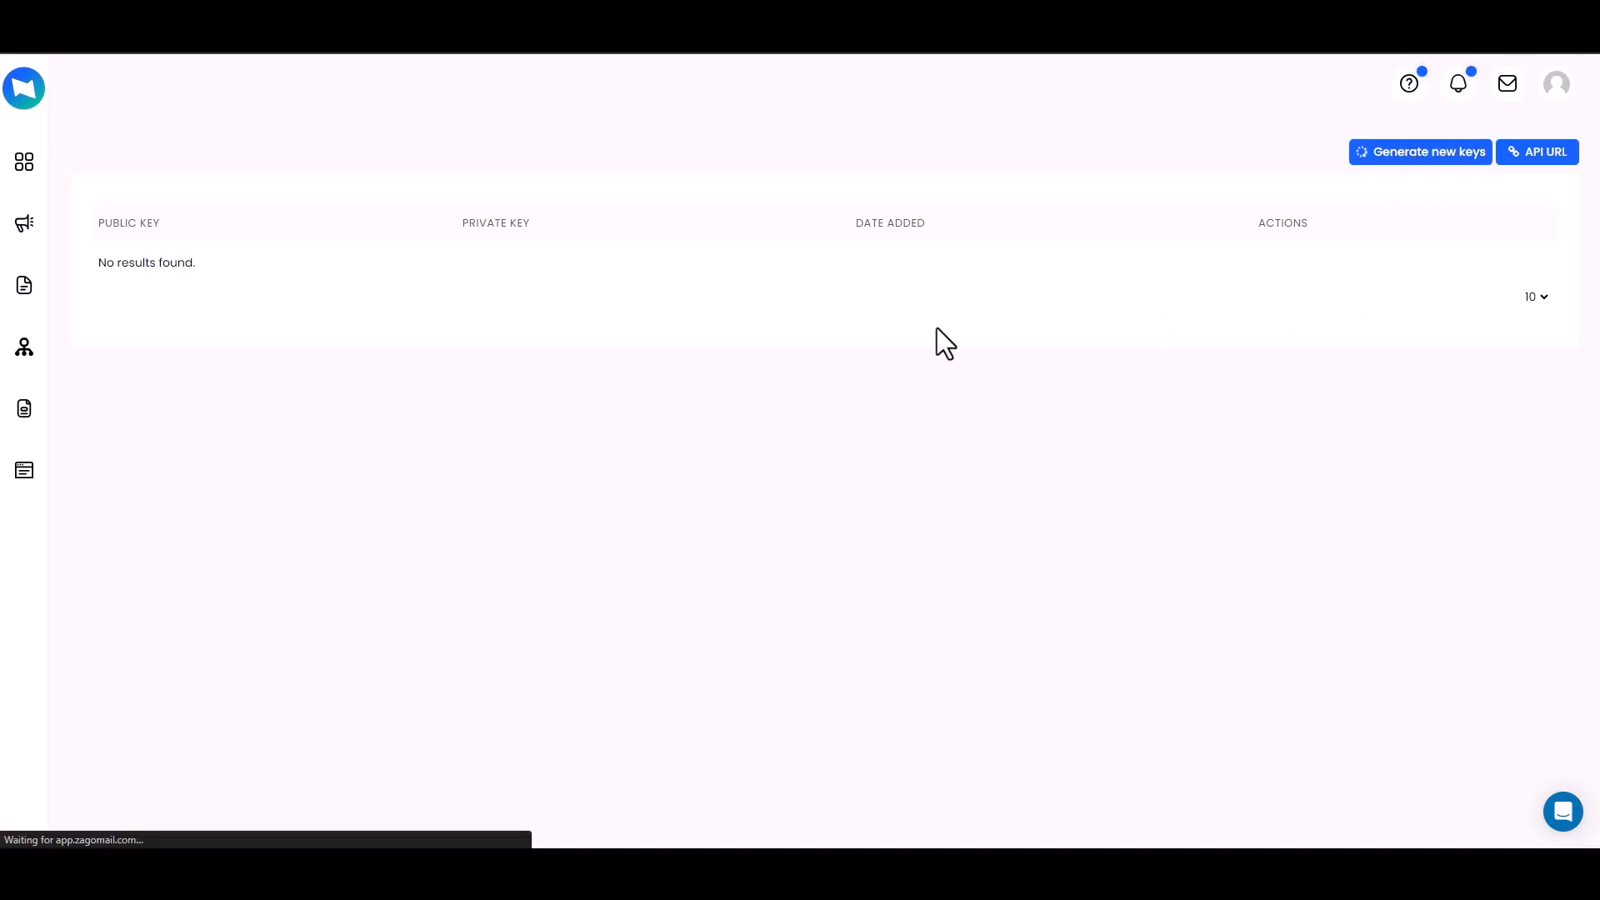
click(1420, 151)
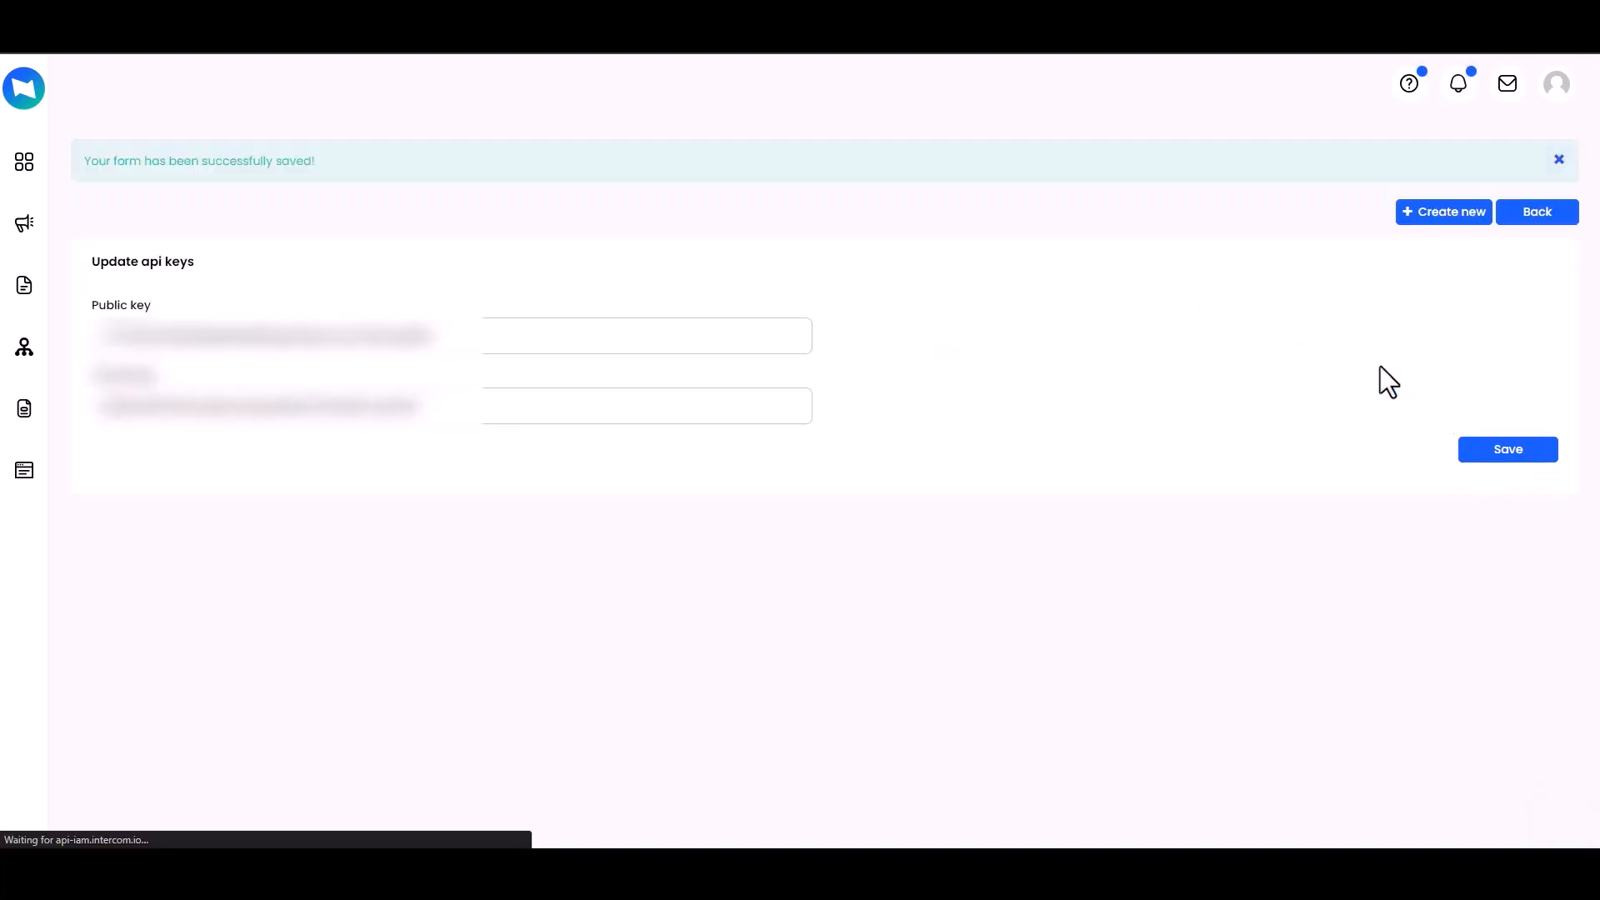
click(1536, 211)
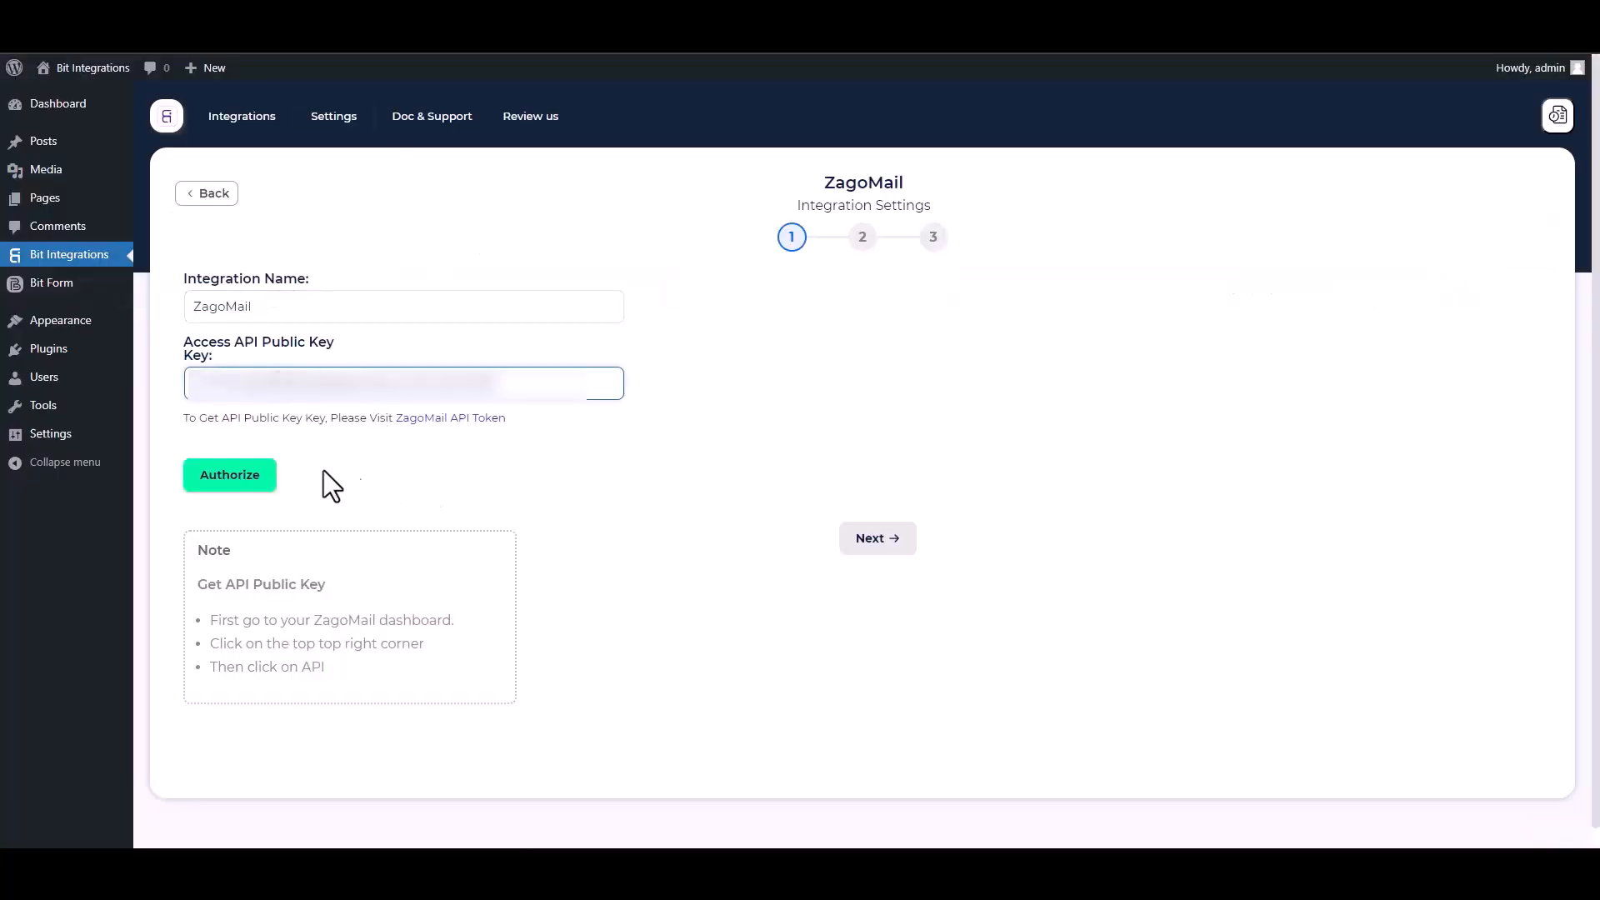
Authorize the ZagoMail connection with the pasted public key and continue.
click(228, 474)
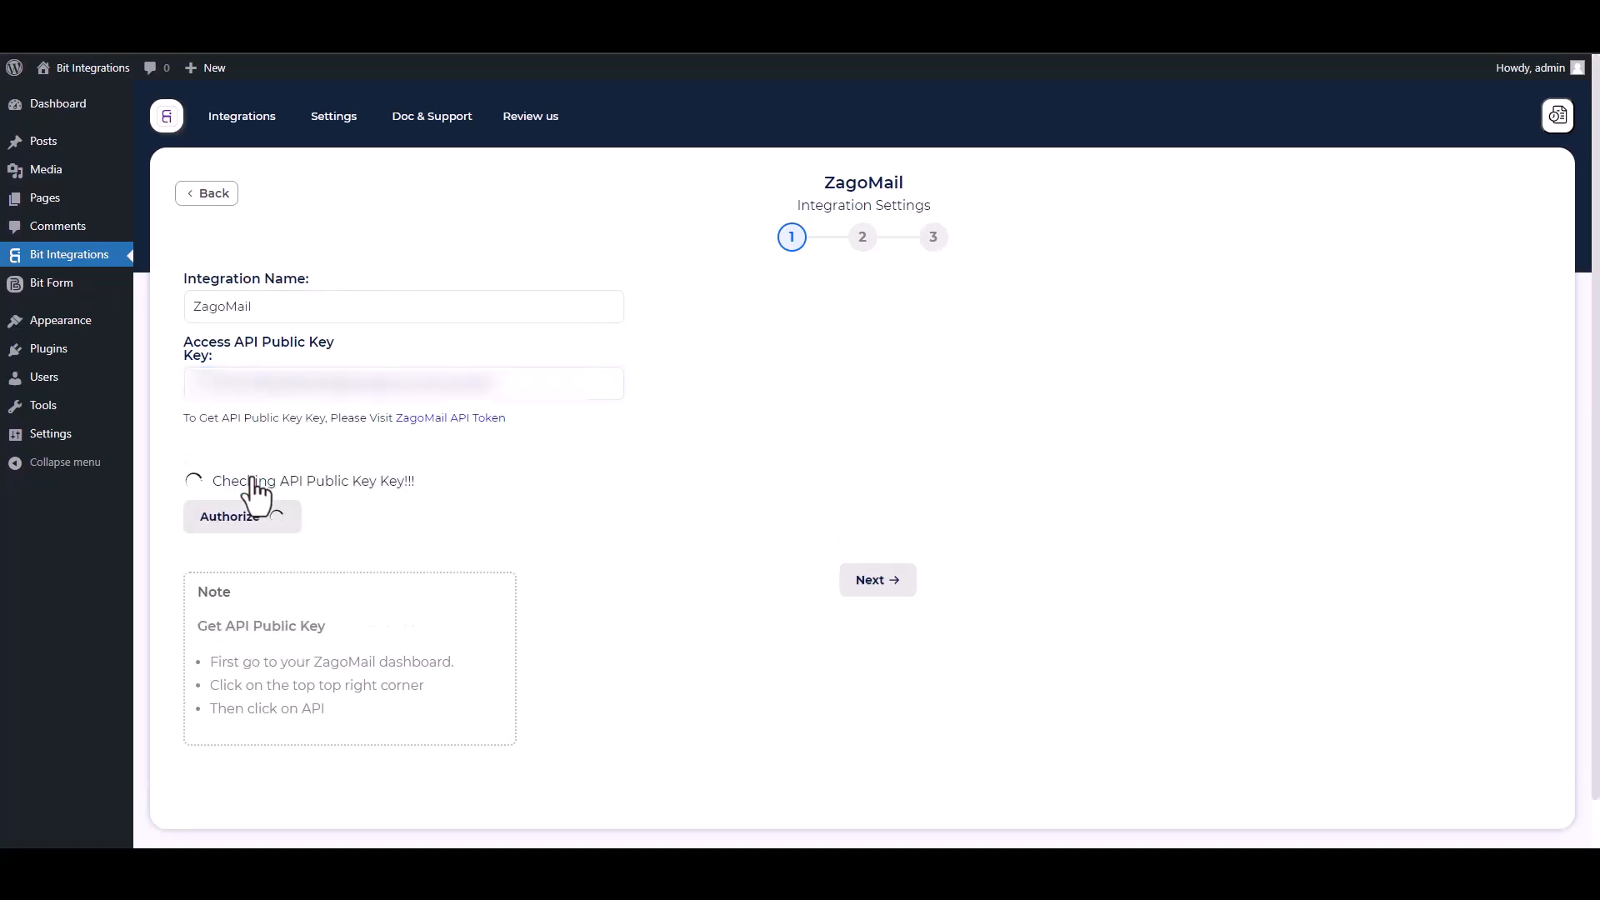
click(242, 515)
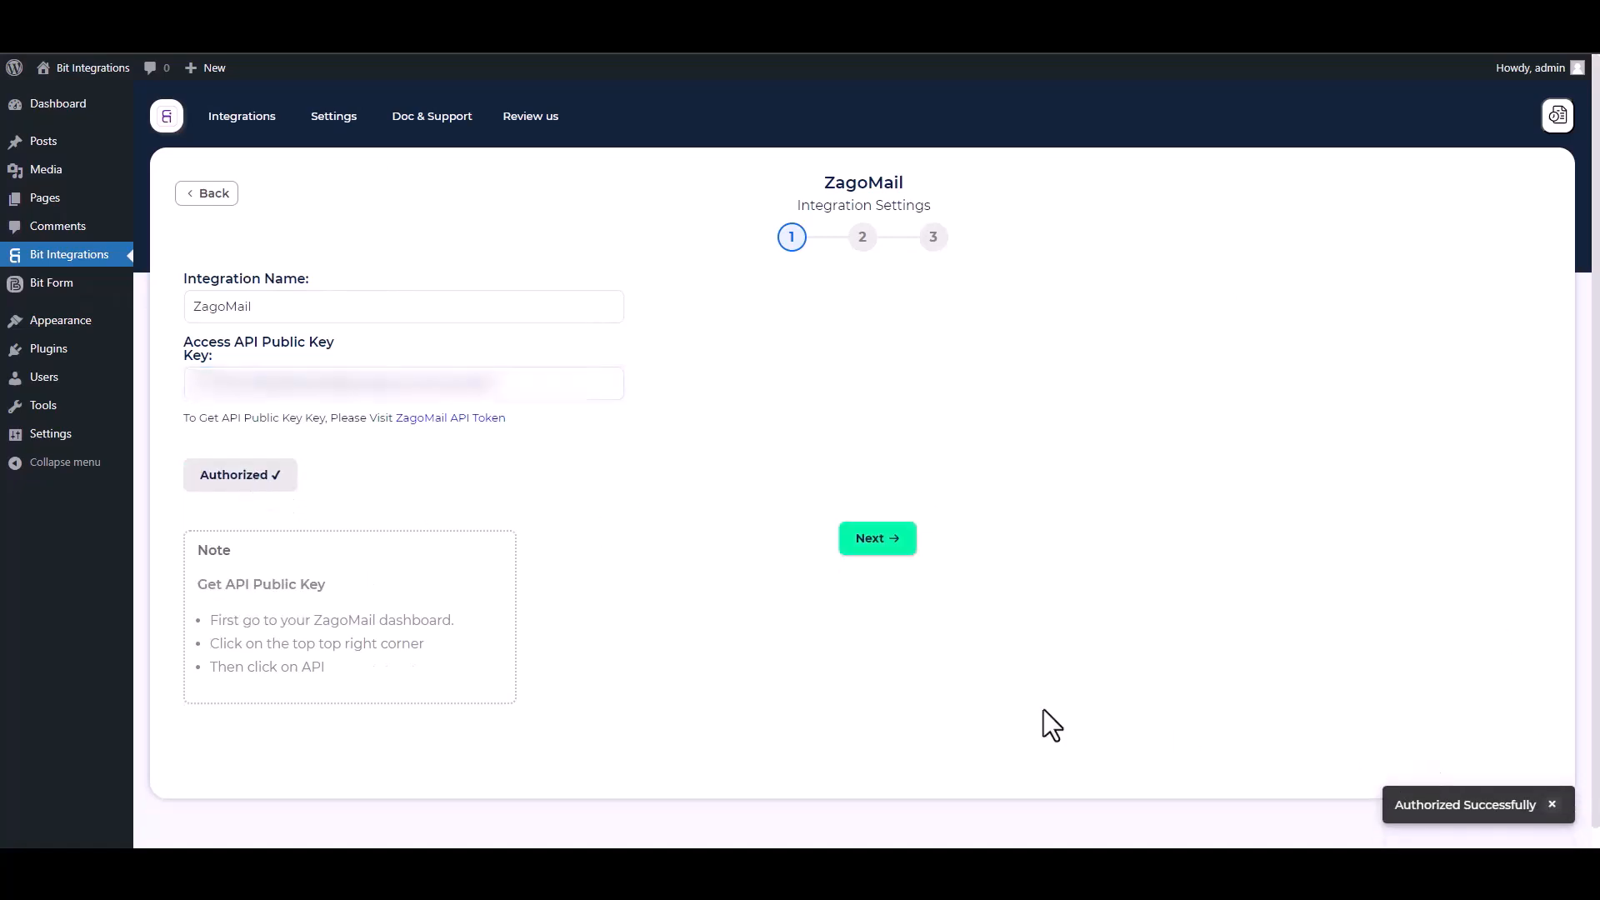
click(876, 538)
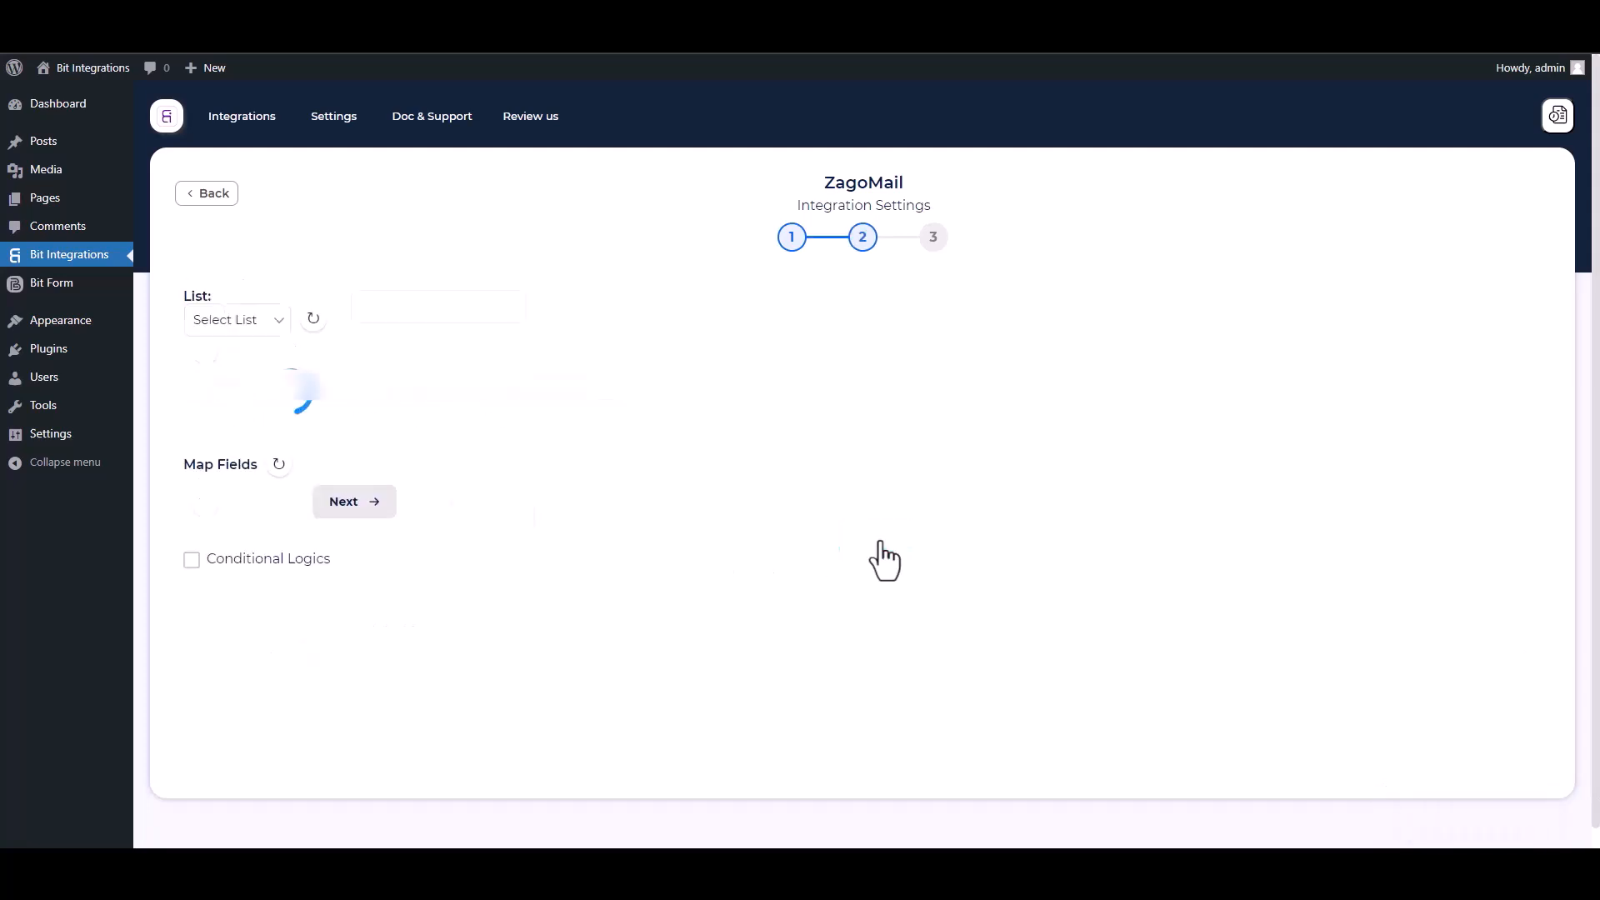
Choose the Bit Integrations list and map Email, First Name and Last Name fields.
click(313, 318)
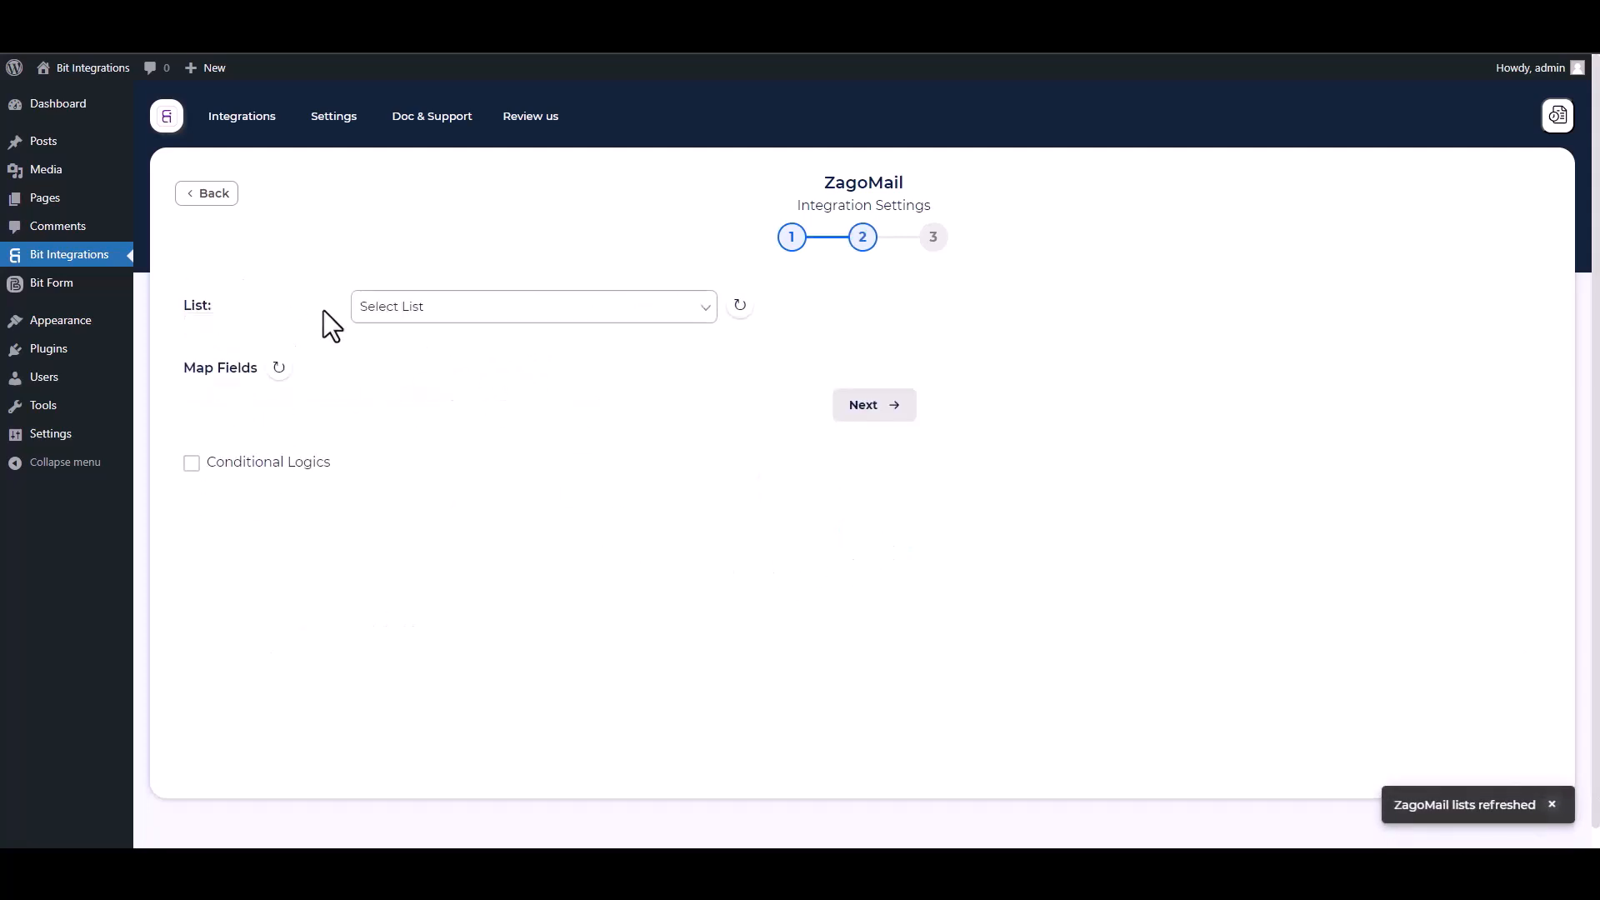
click(532, 306)
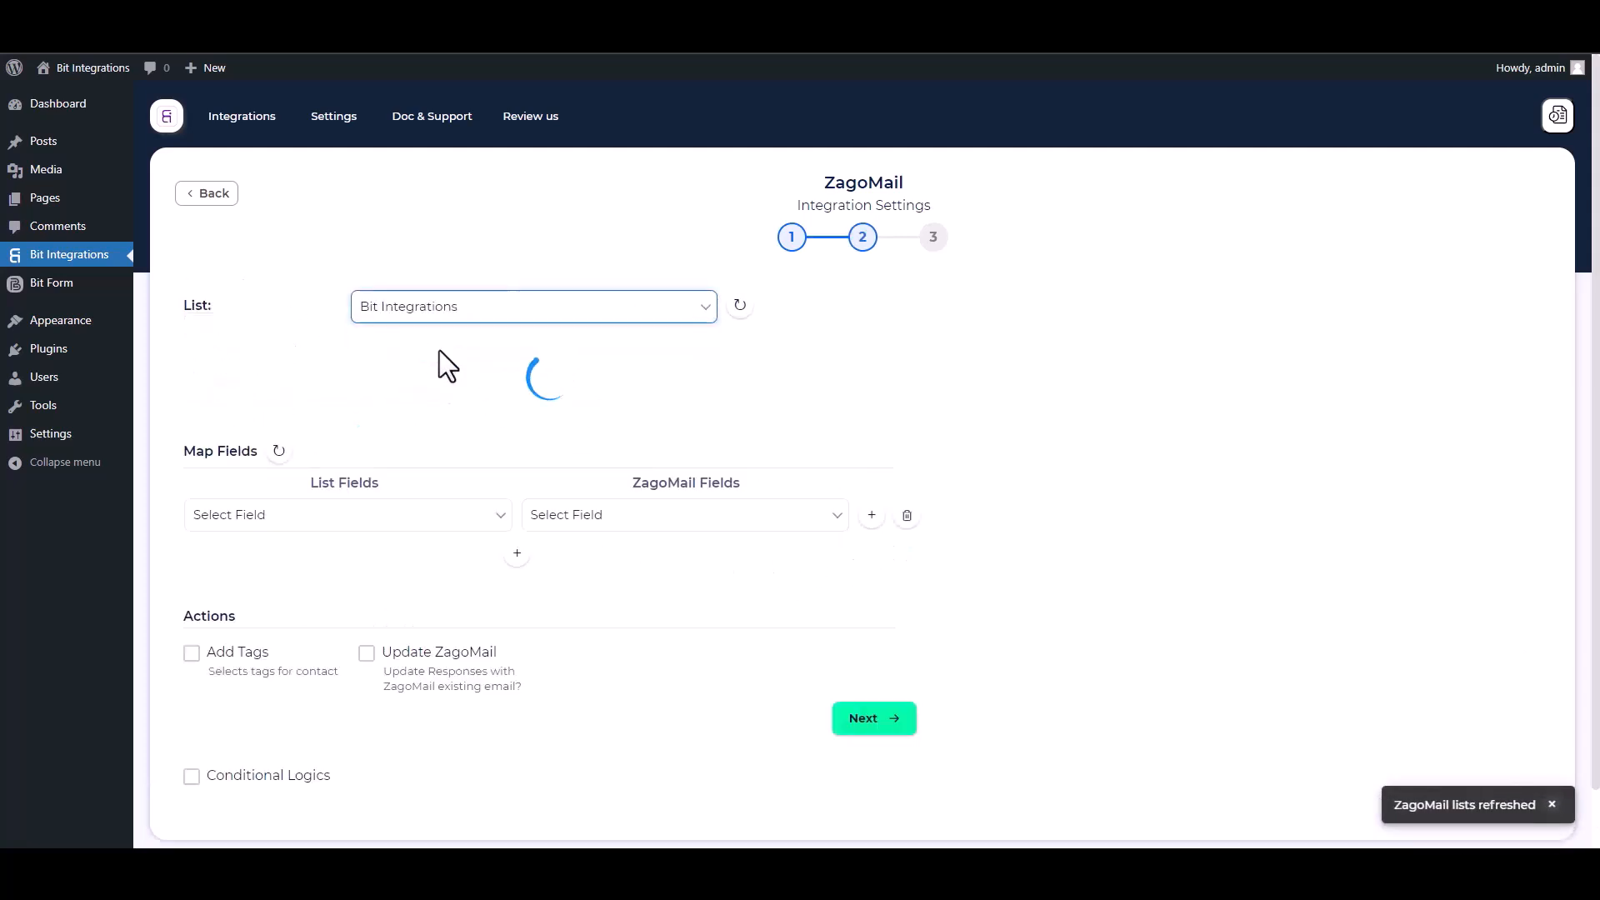
click(346, 431)
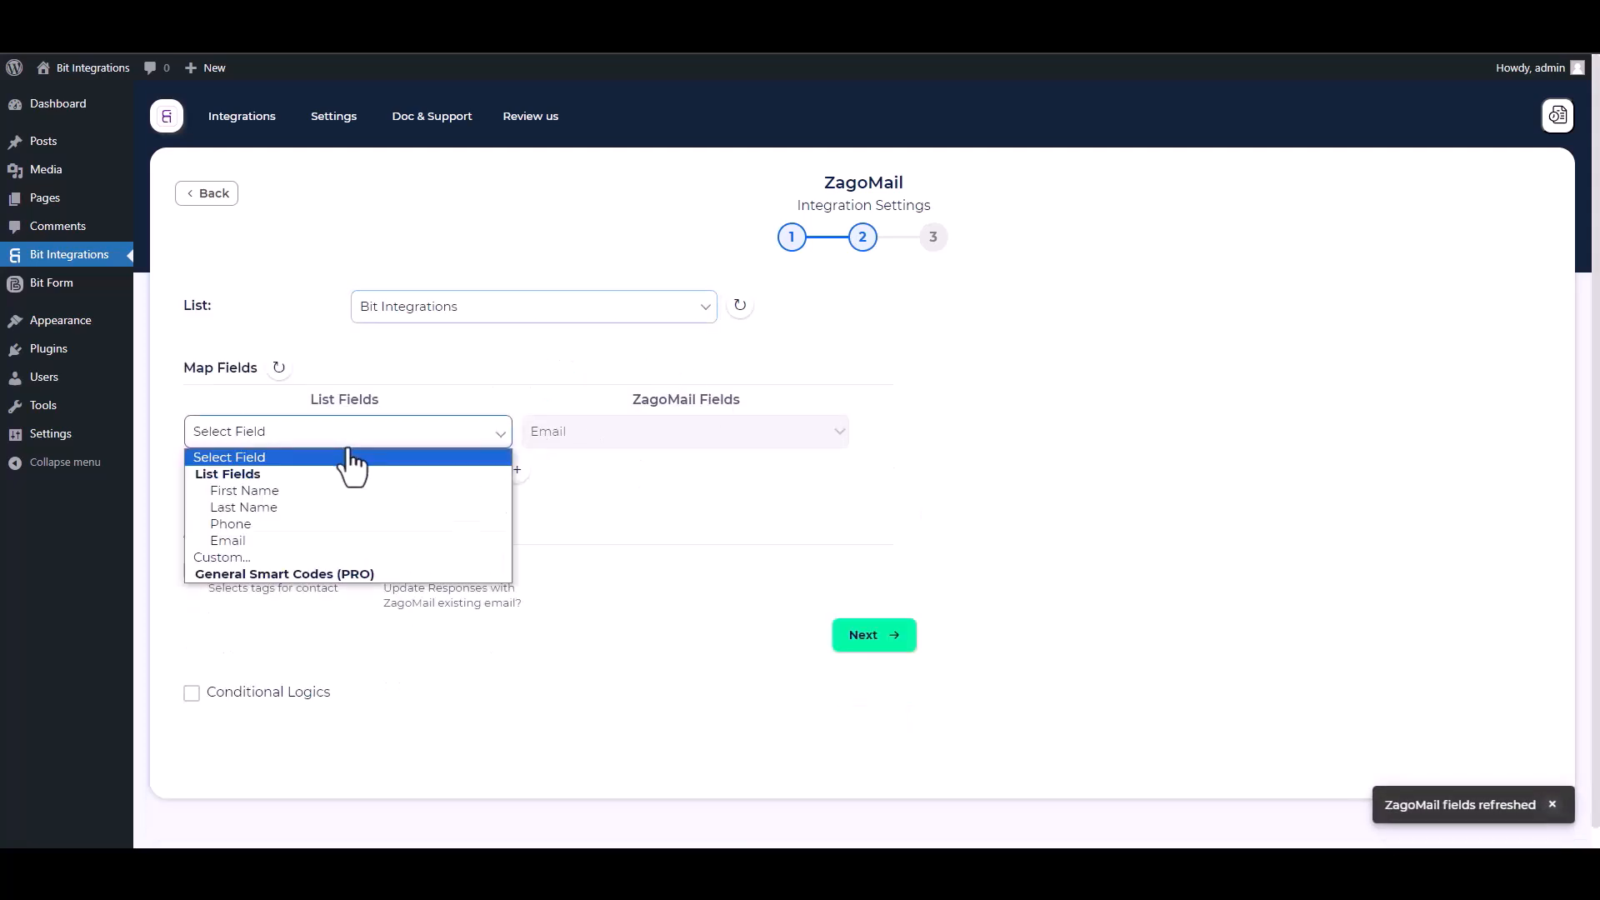
click(228, 540)
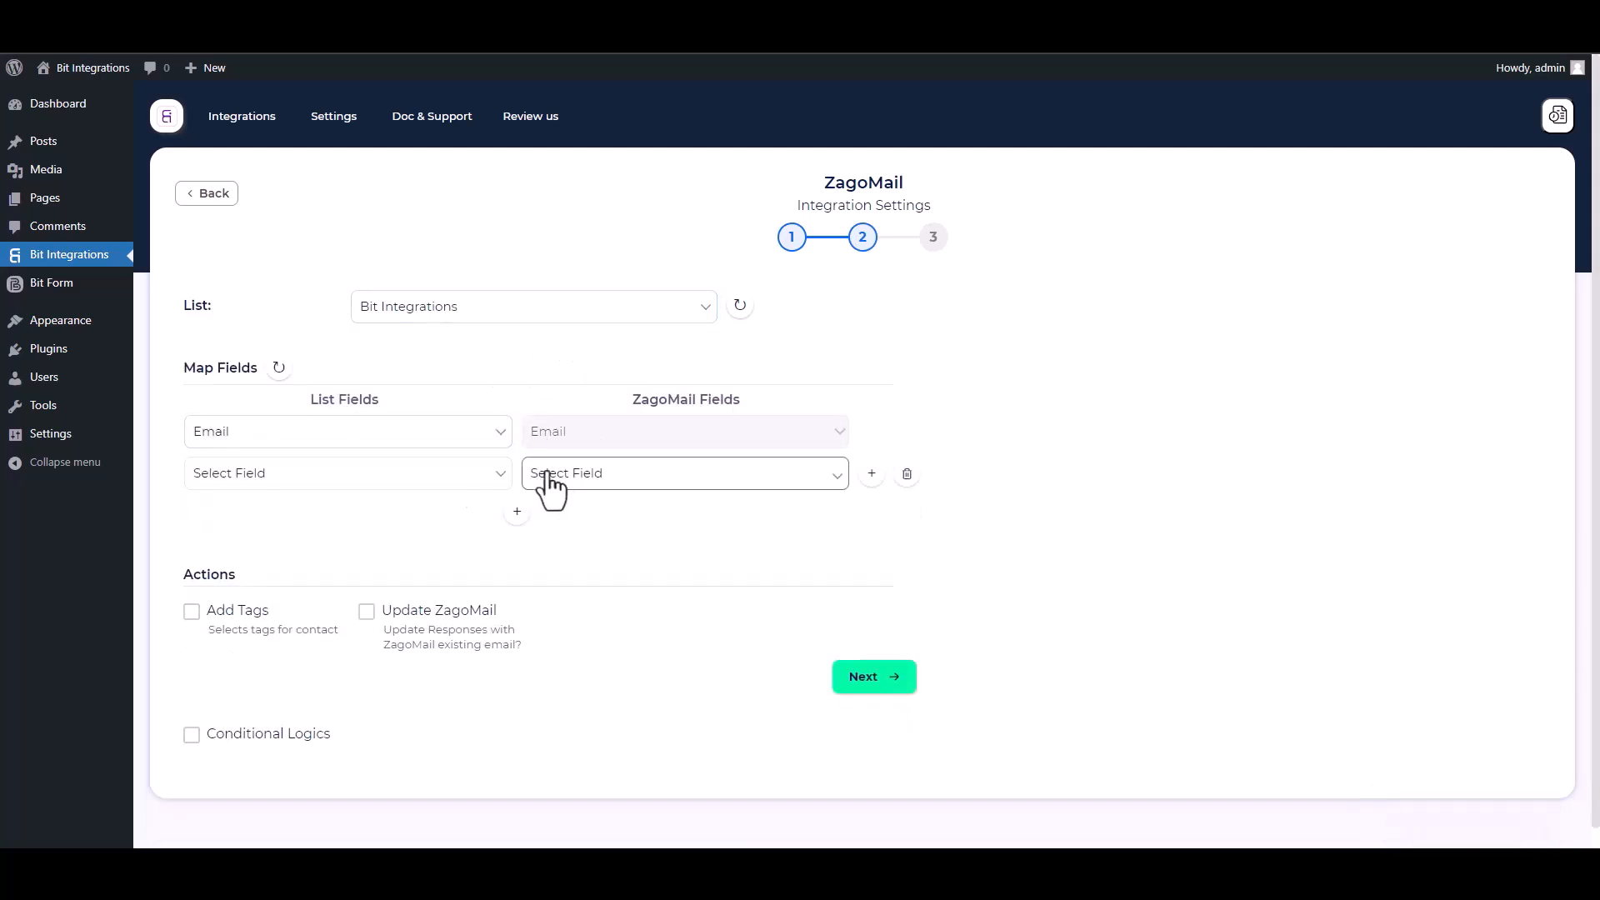
click(347, 472)
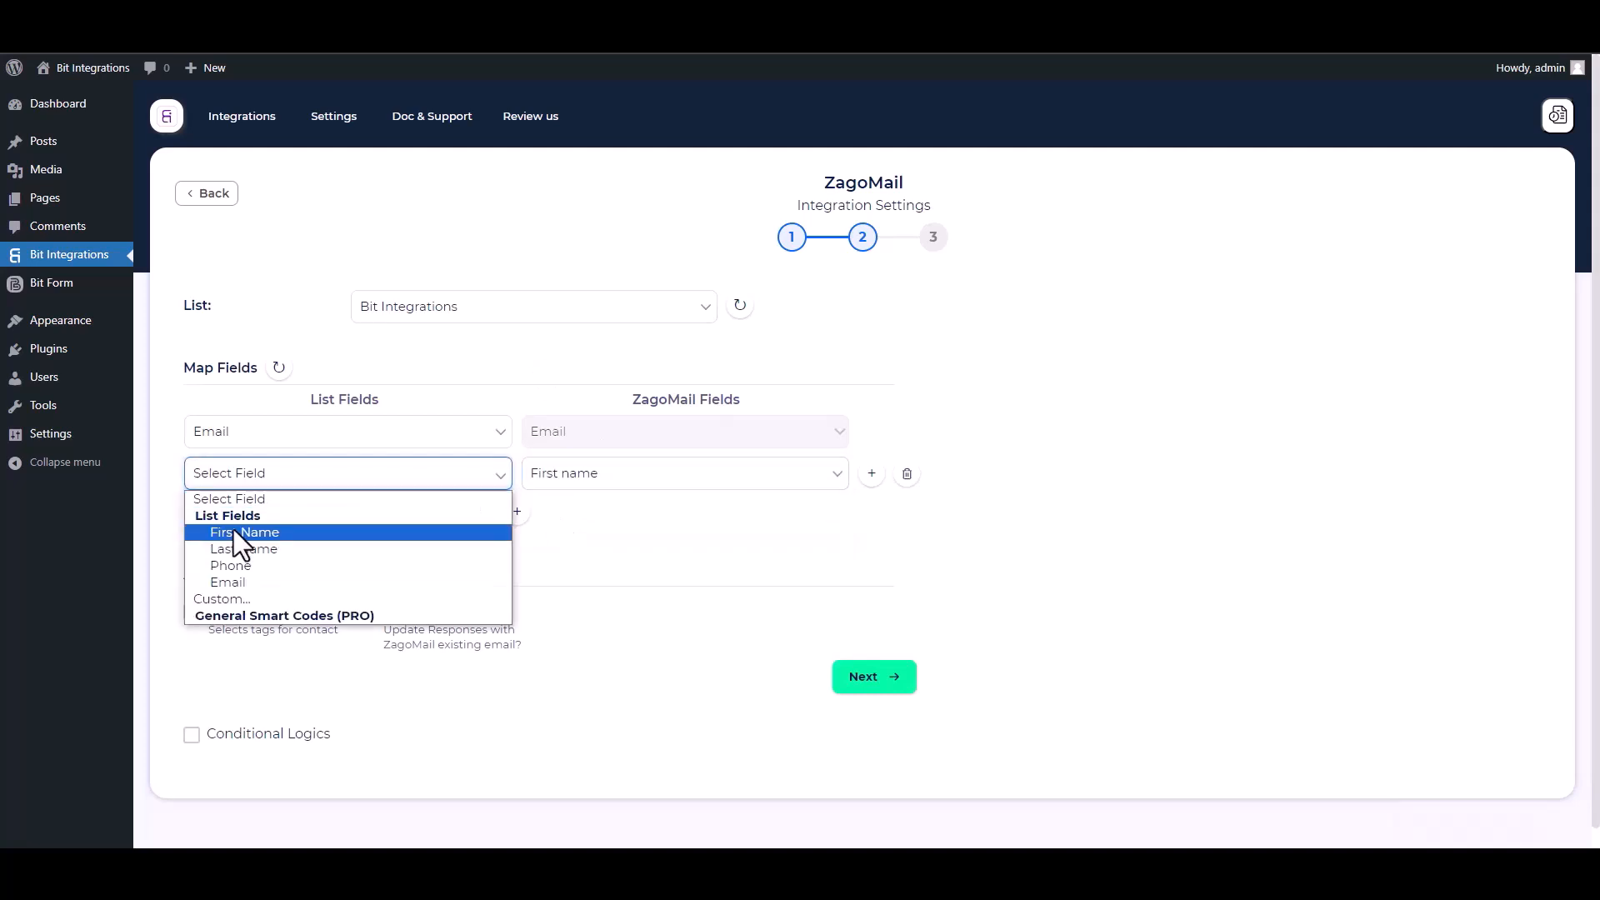
click(246, 531)
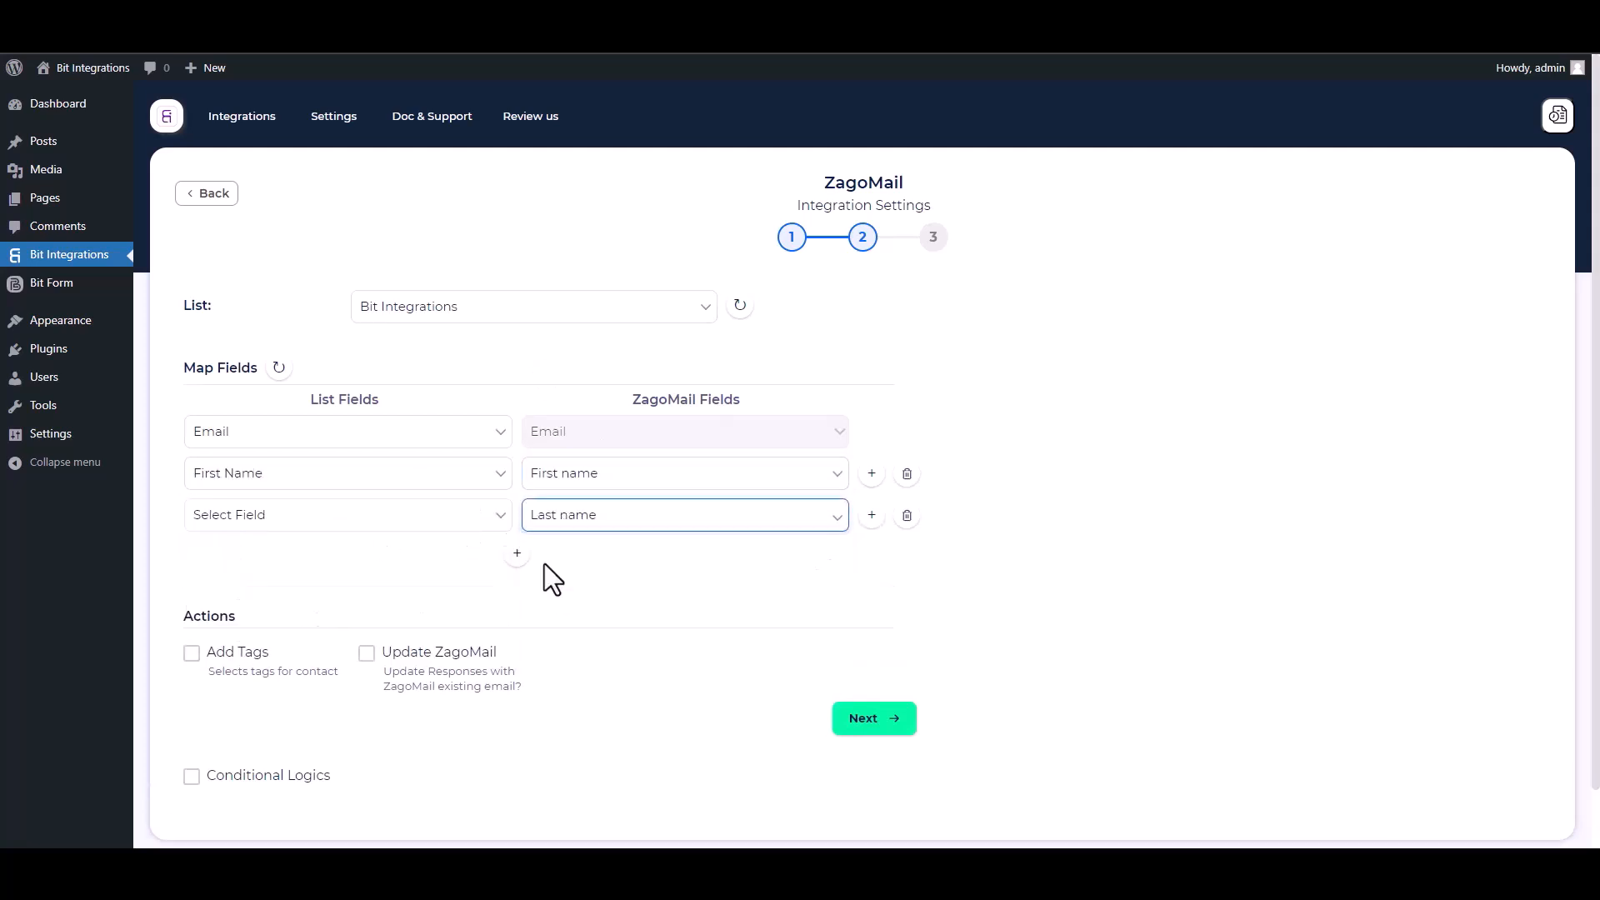
click(346, 515)
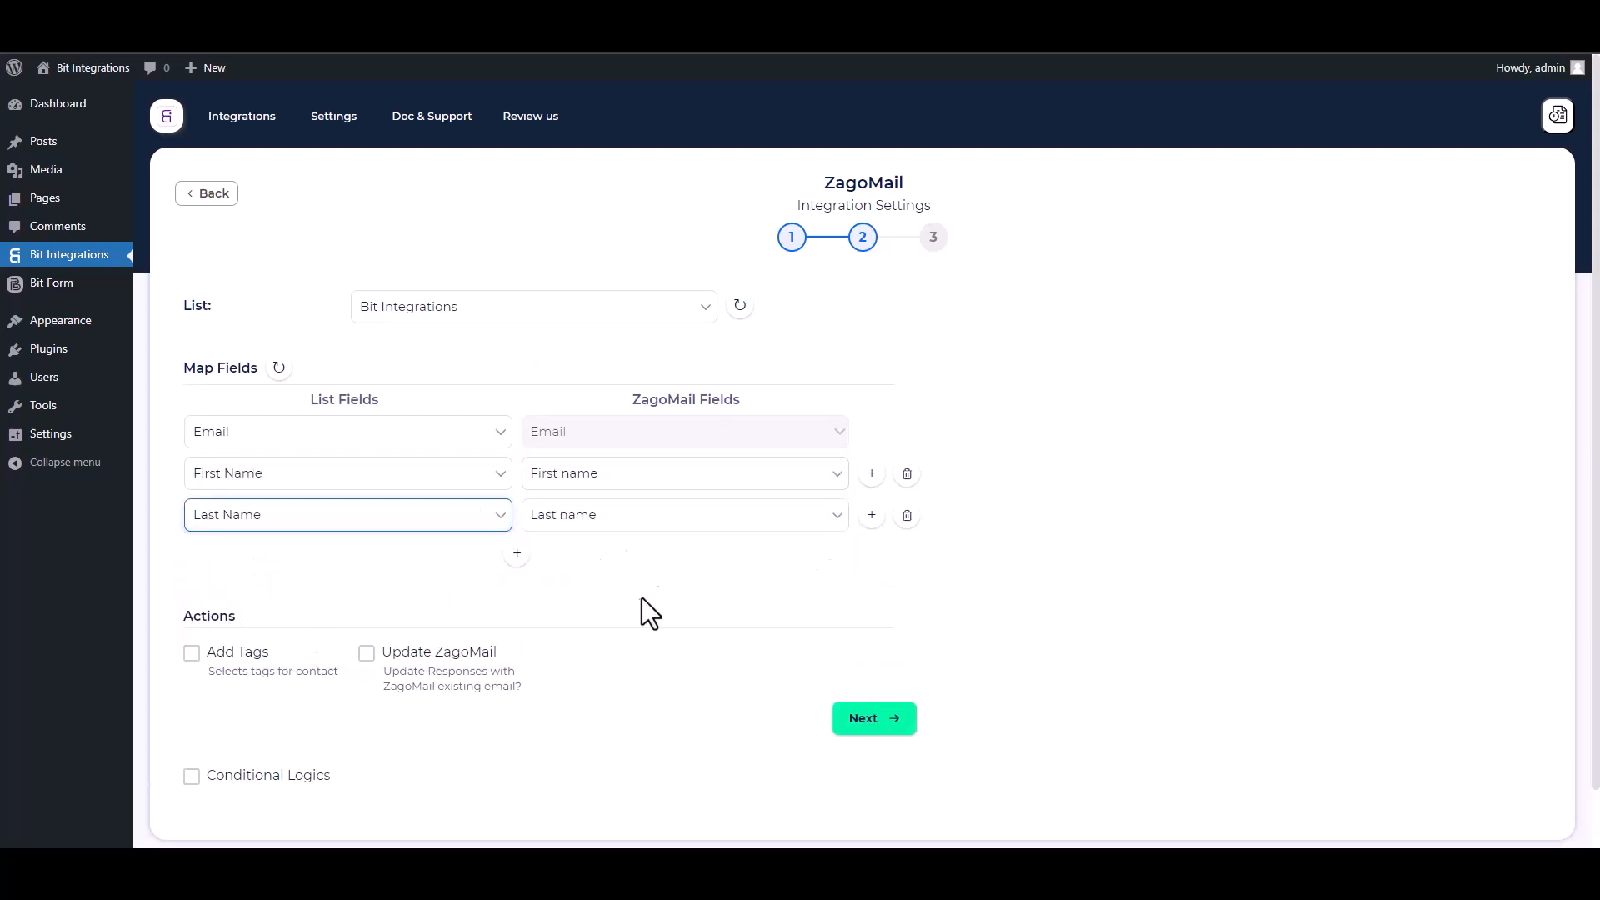
Check the conditional logic options, then finish and save the integration.
scroll(down, 3)
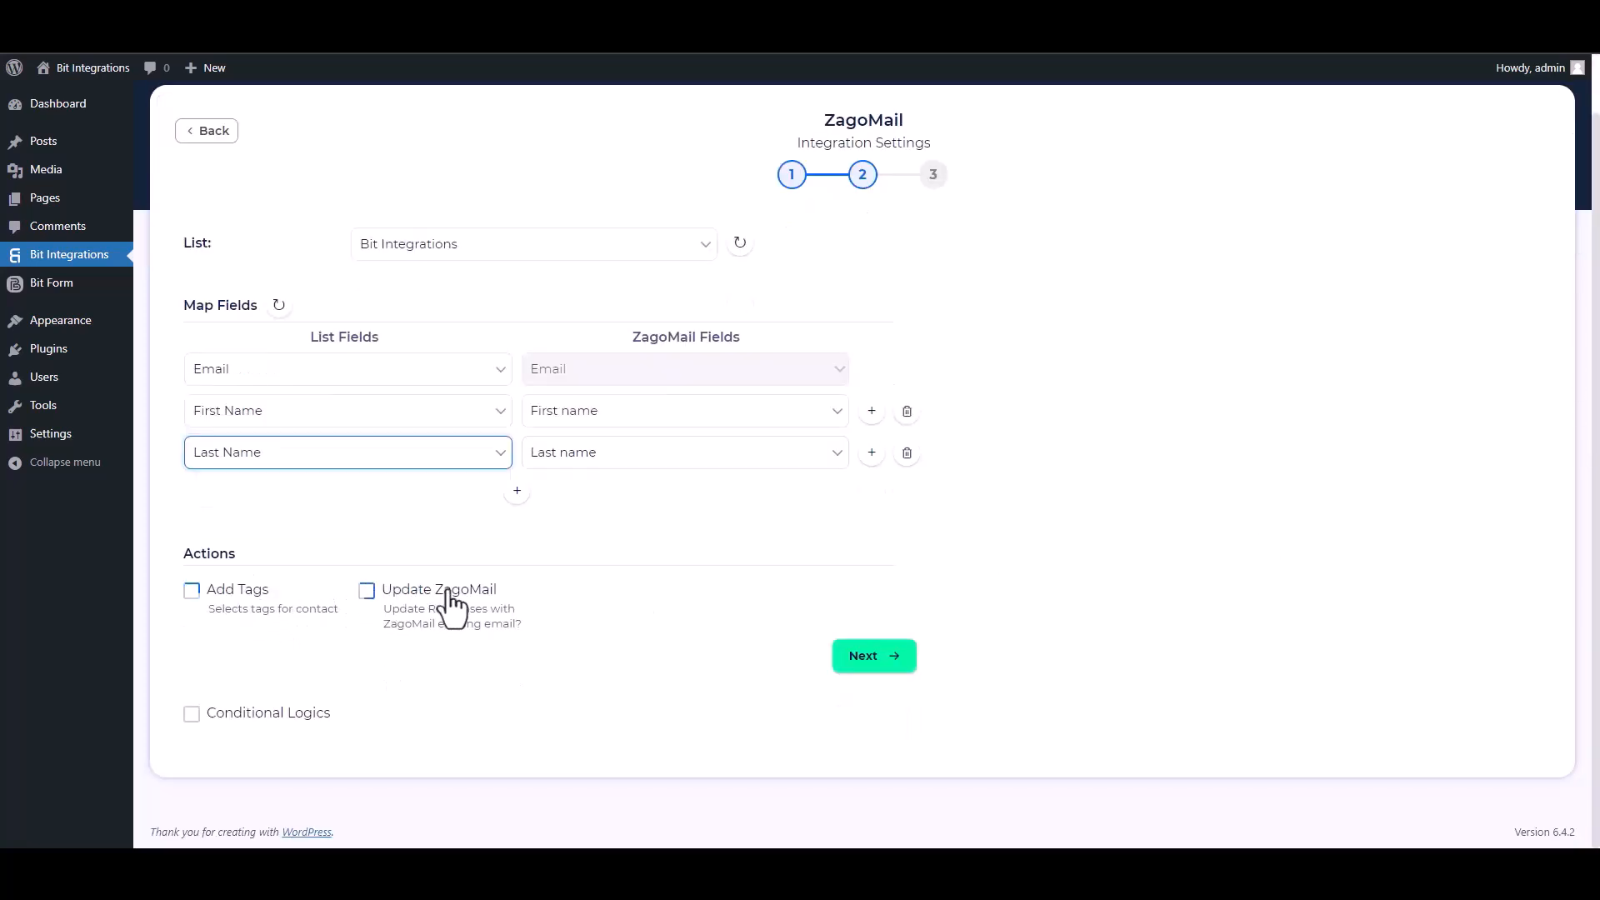
click(191, 713)
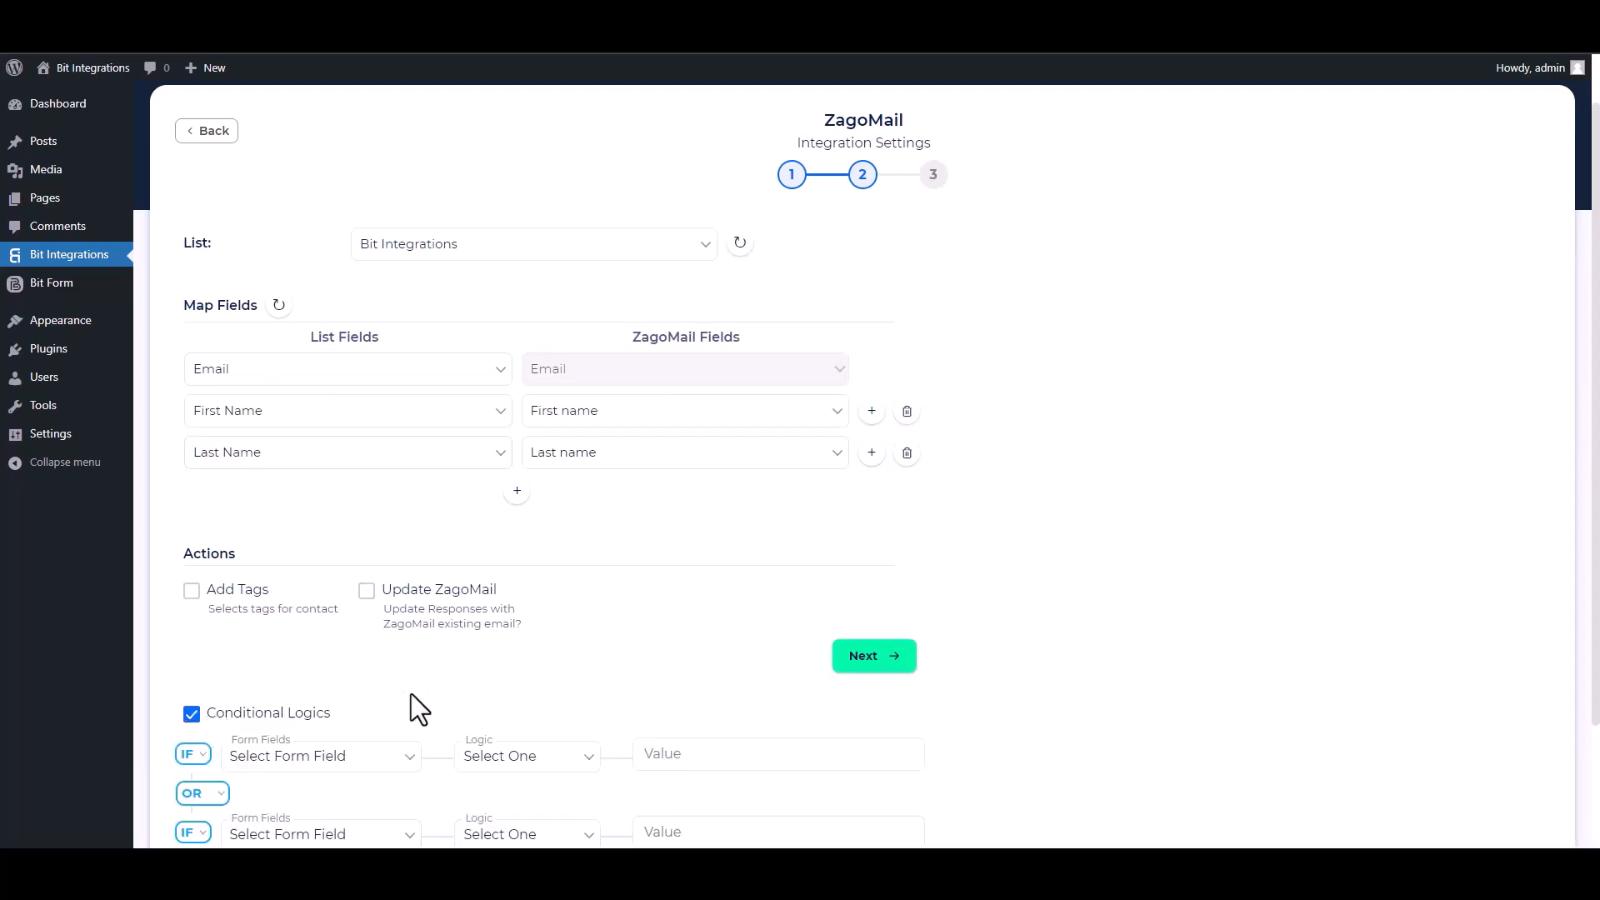
scroll(down, 3)
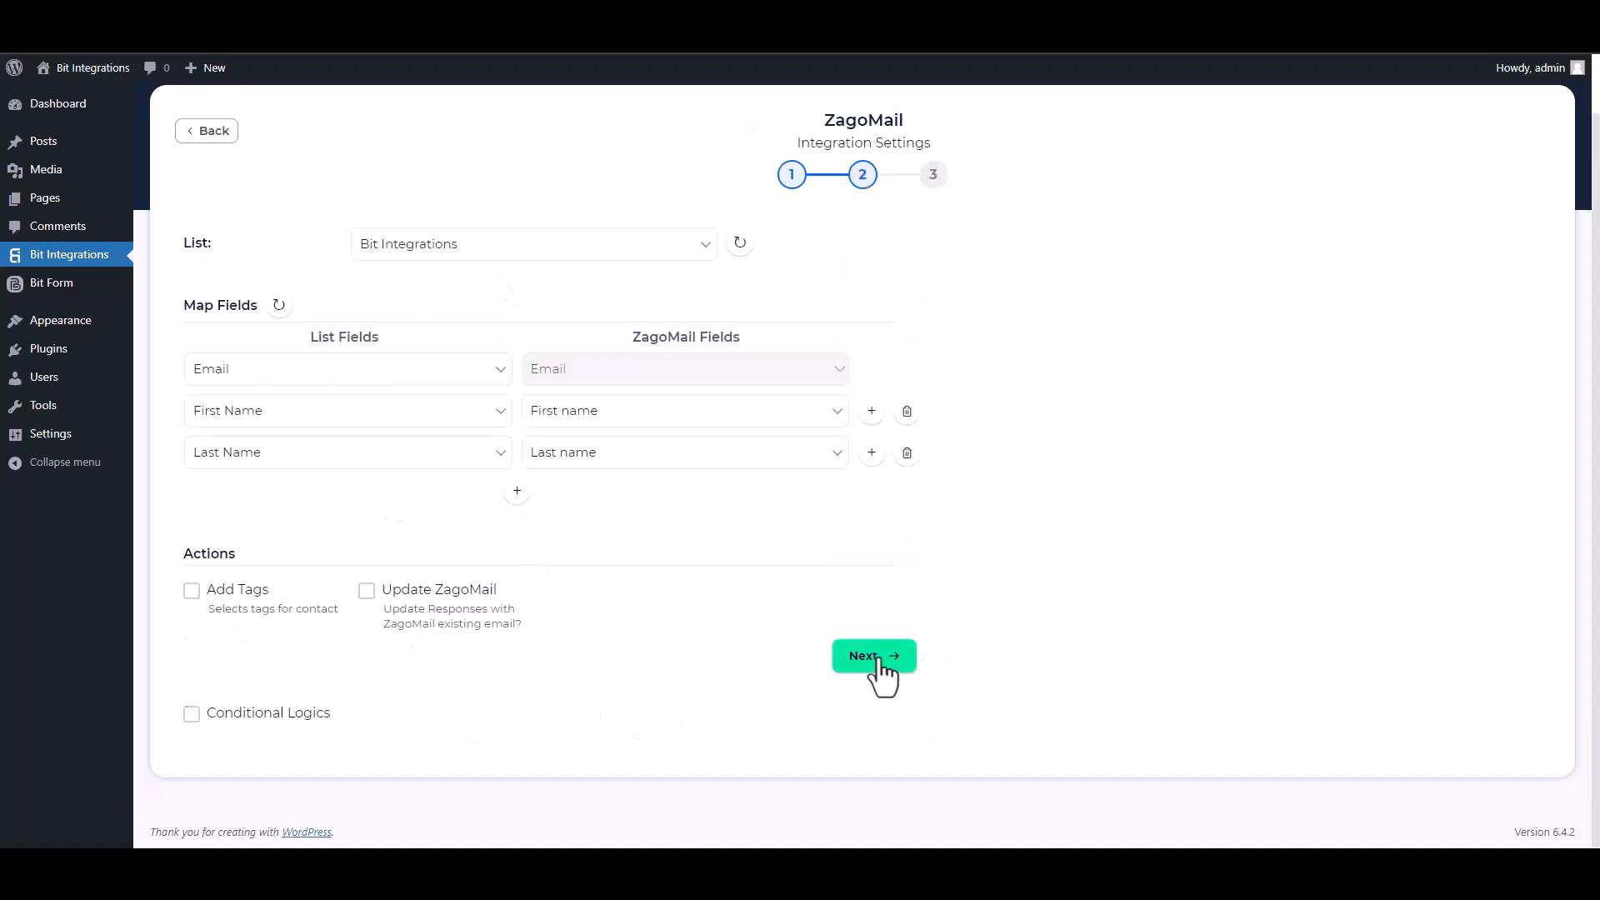
click(873, 655)
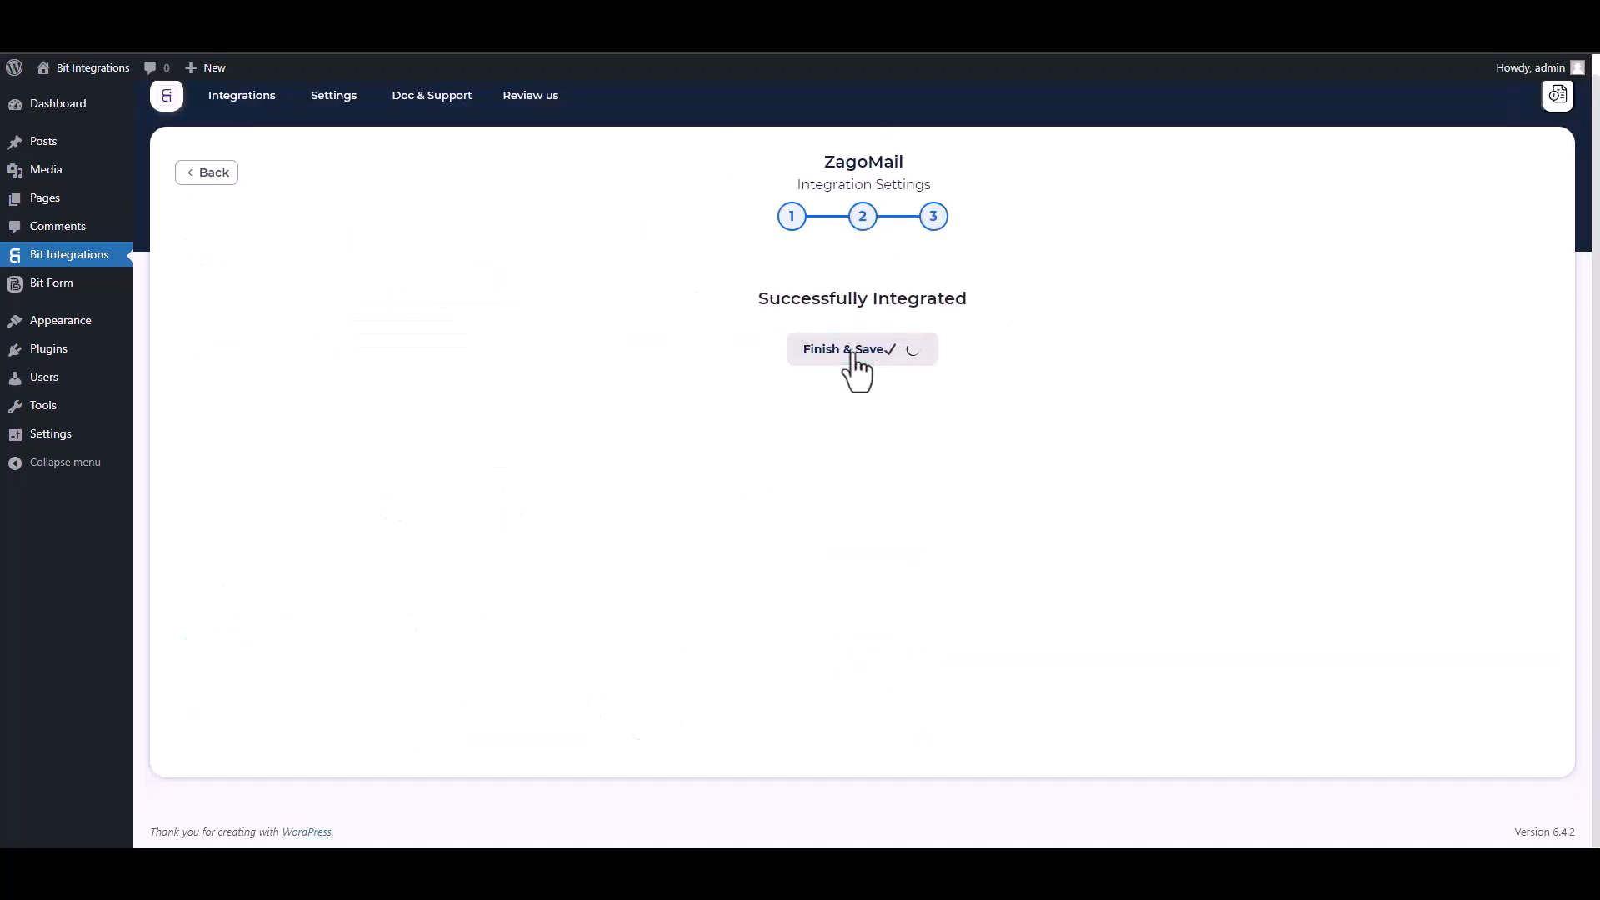
click(860, 349)
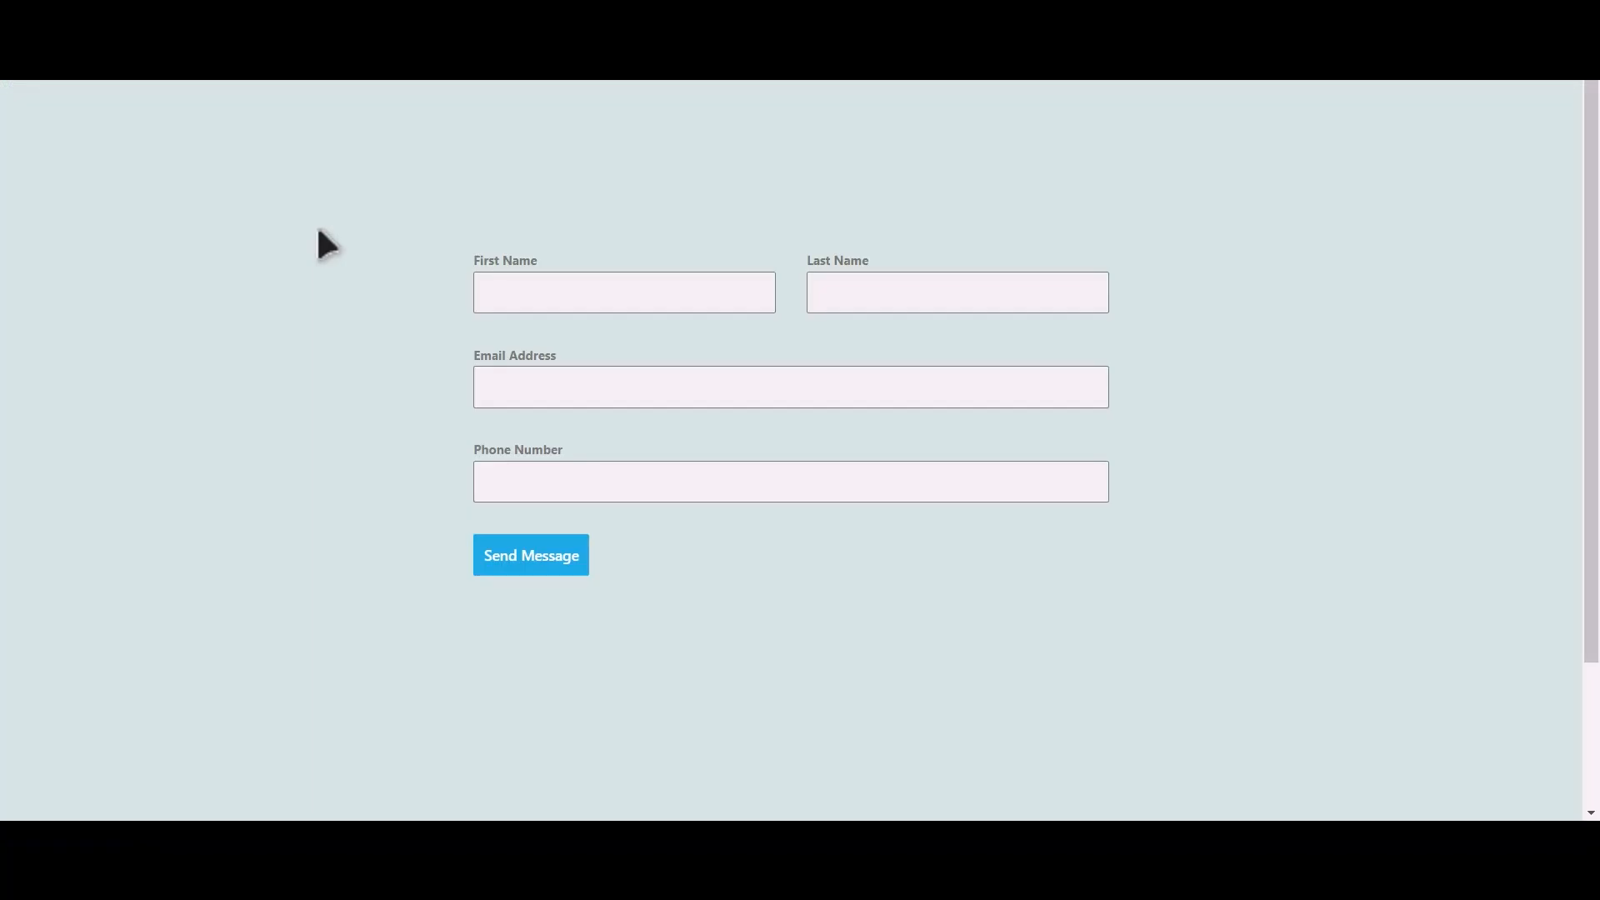
click(624, 292)
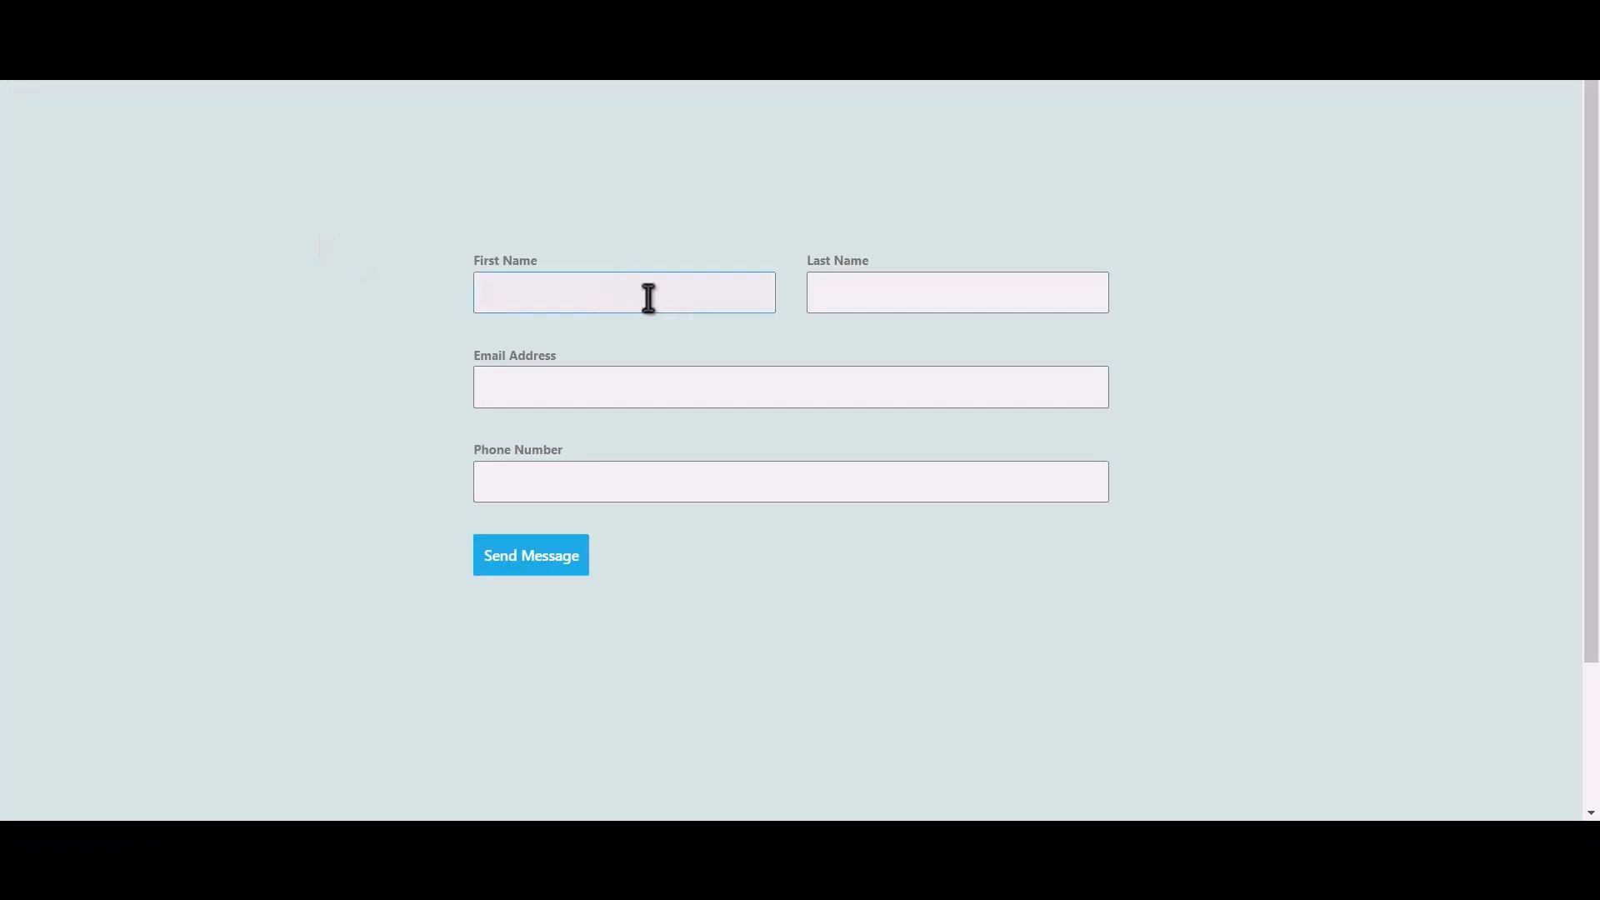
text(Bit)
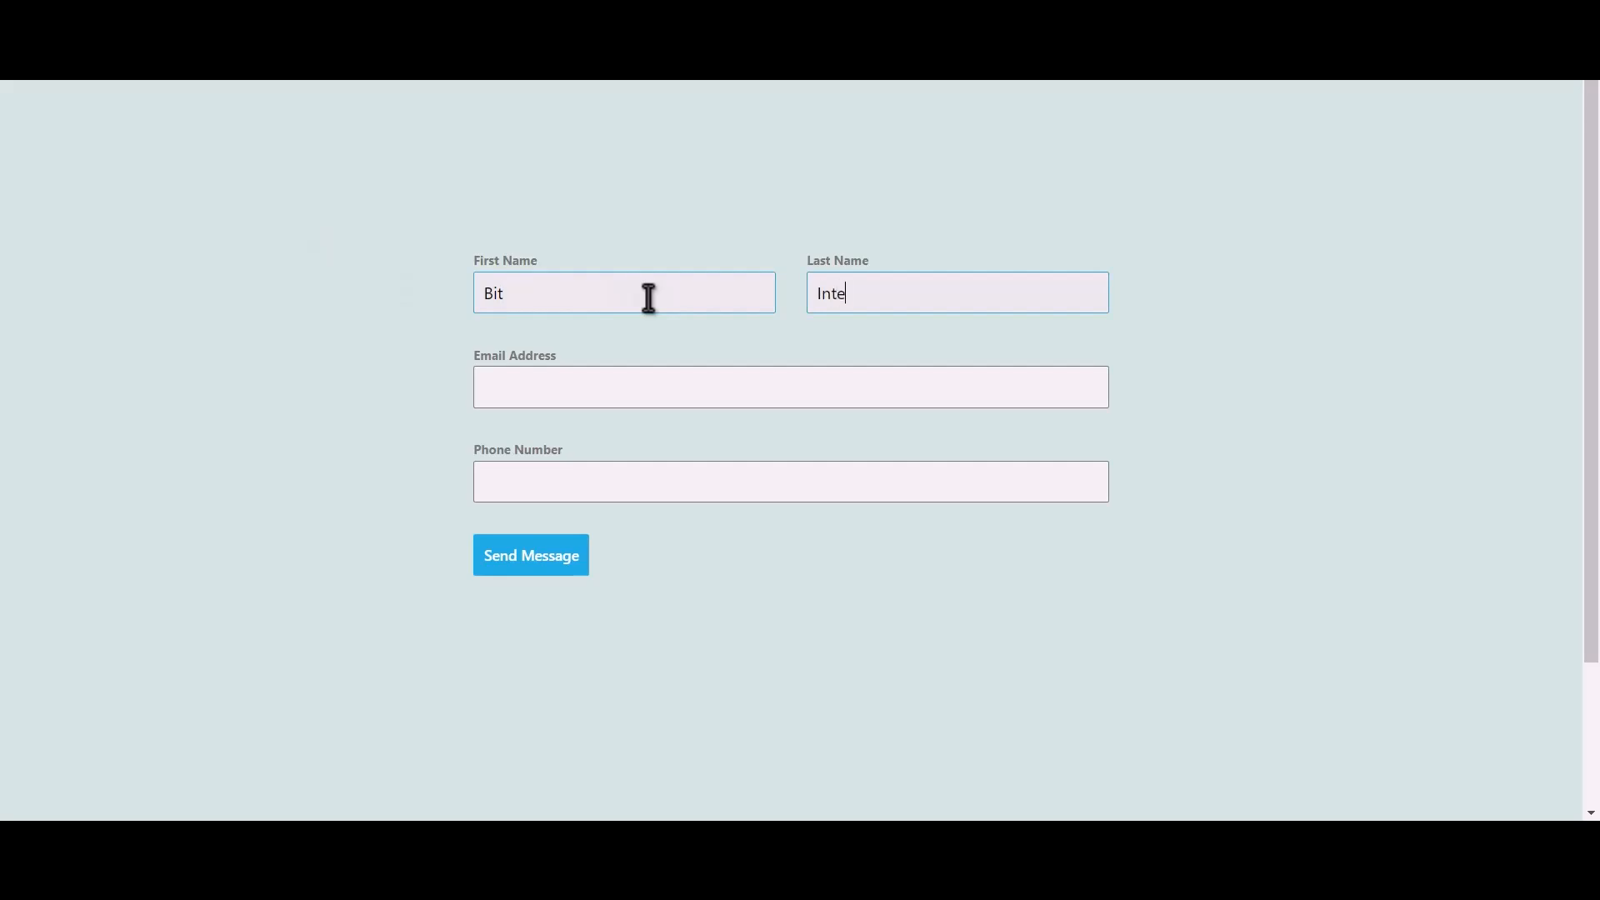
text(gratio)
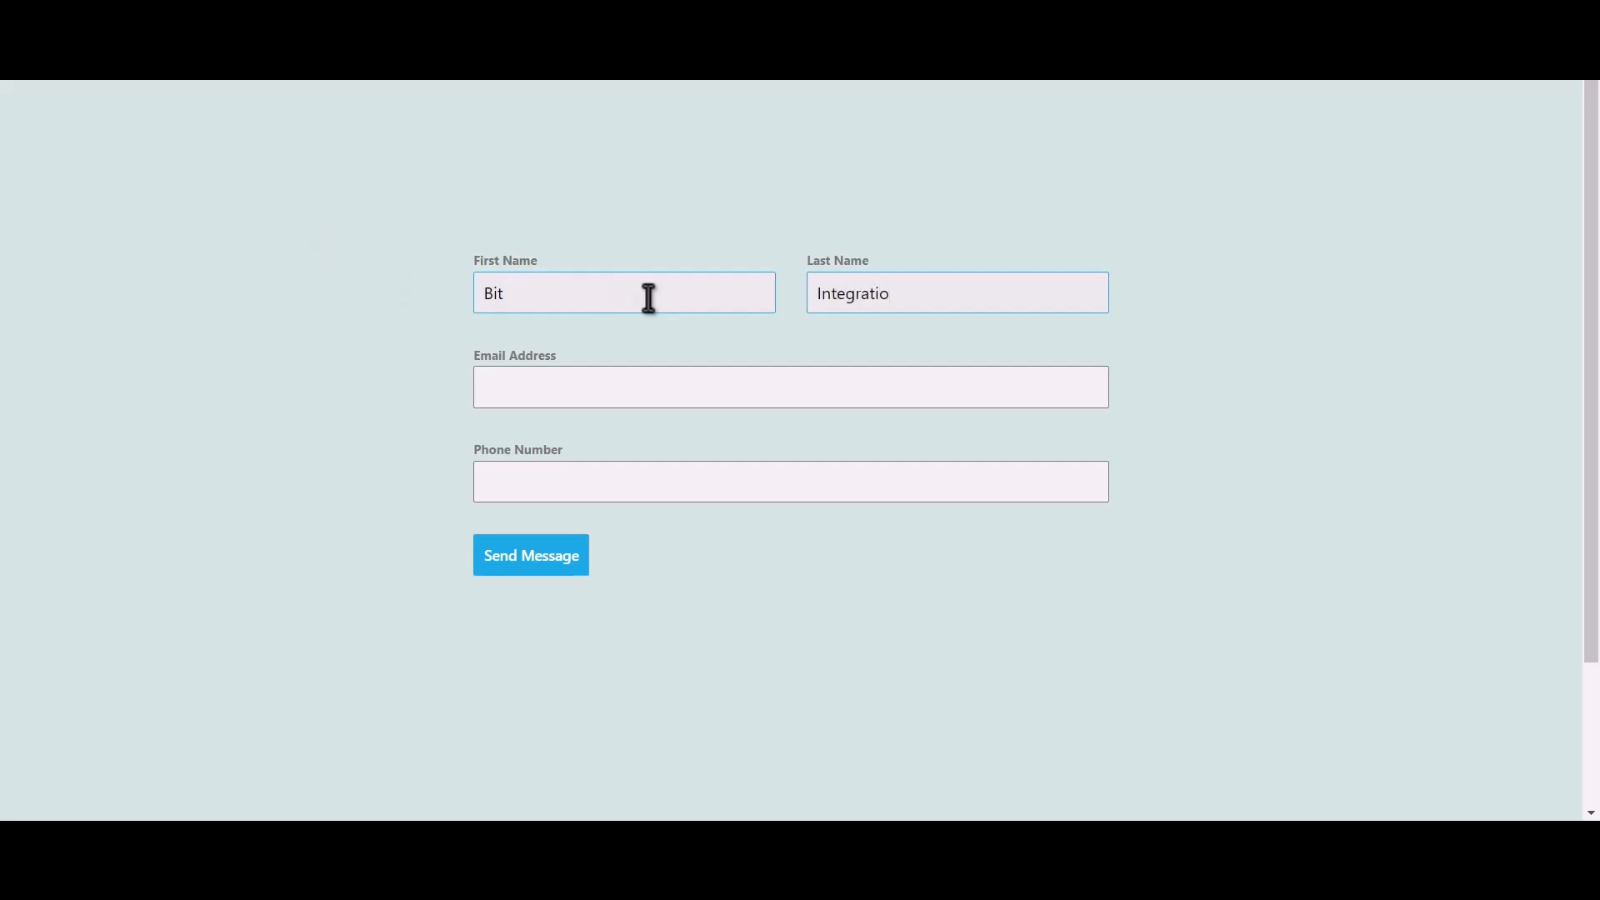
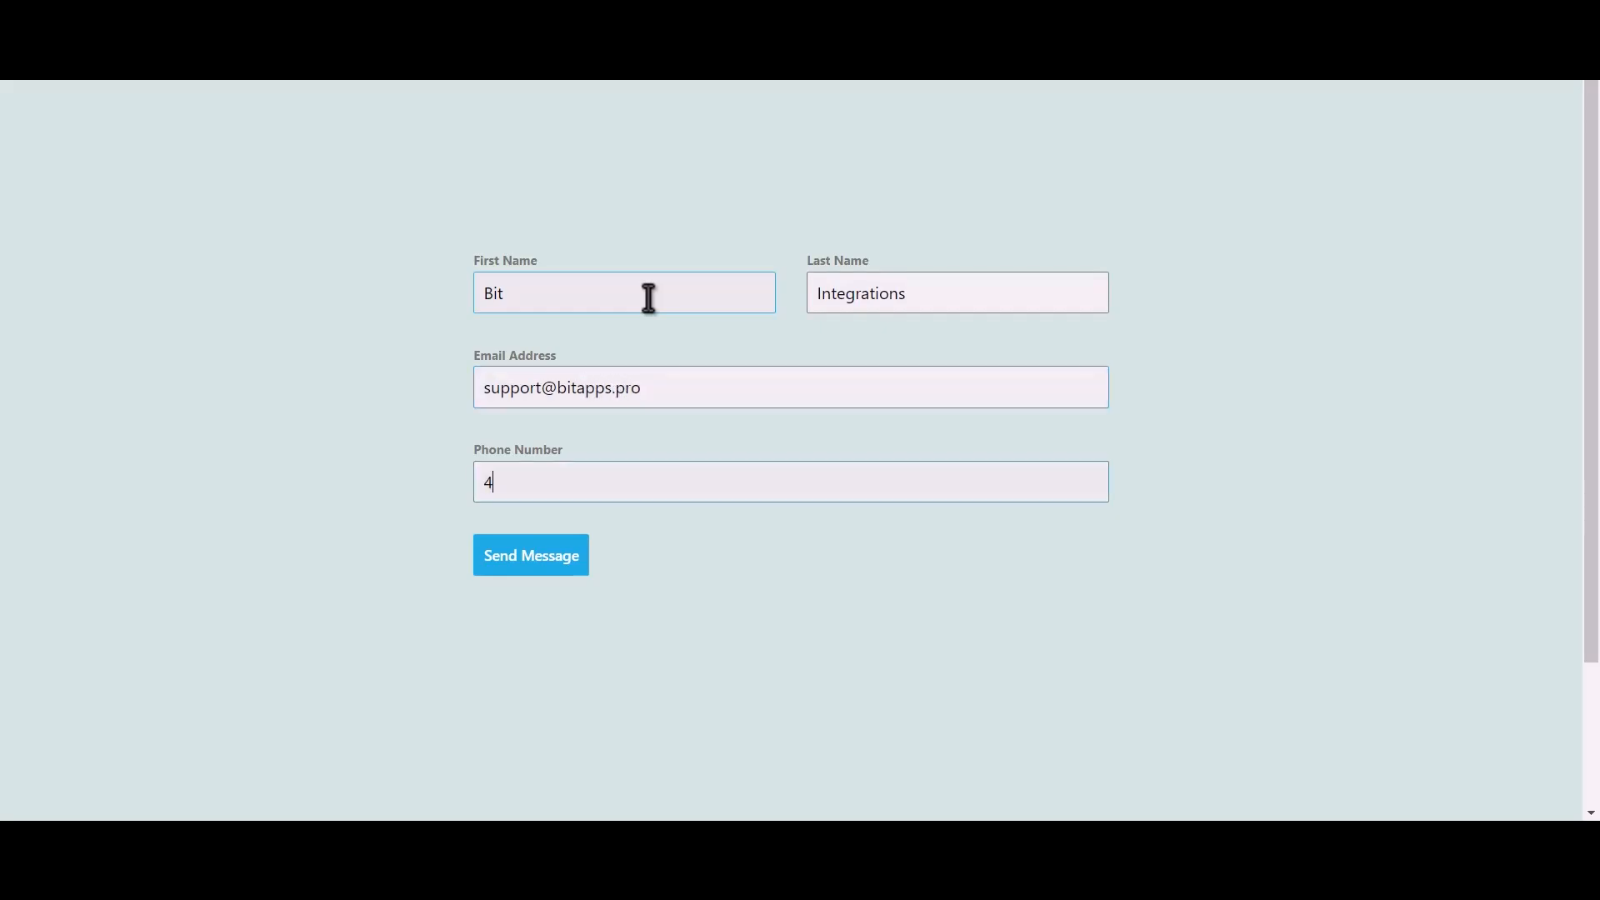
text(44555666)
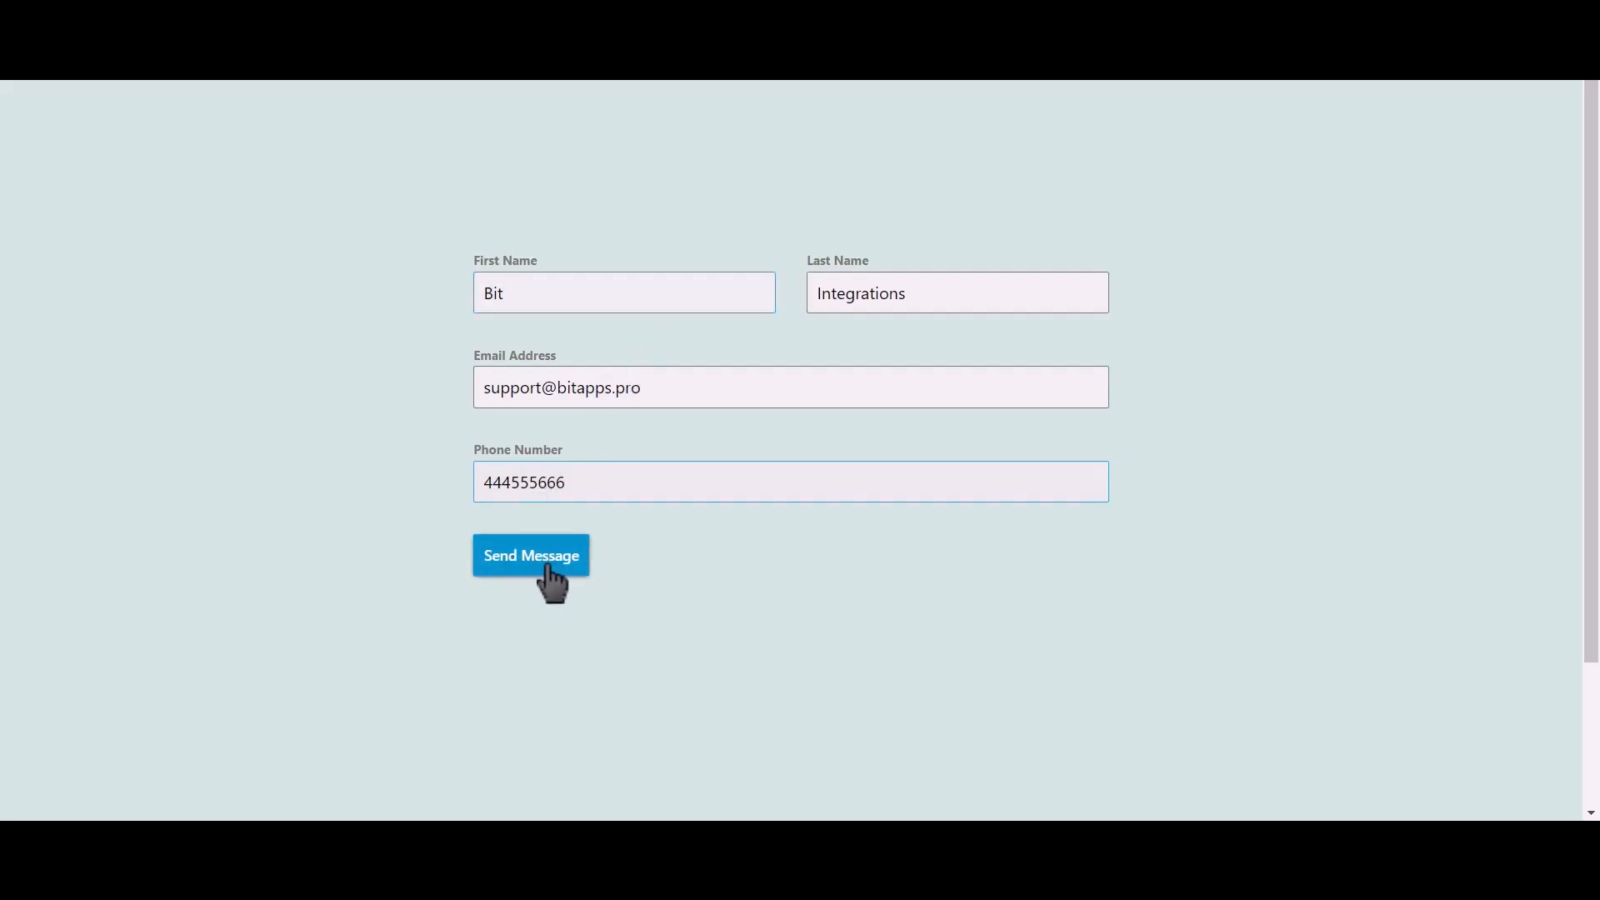
click(531, 555)
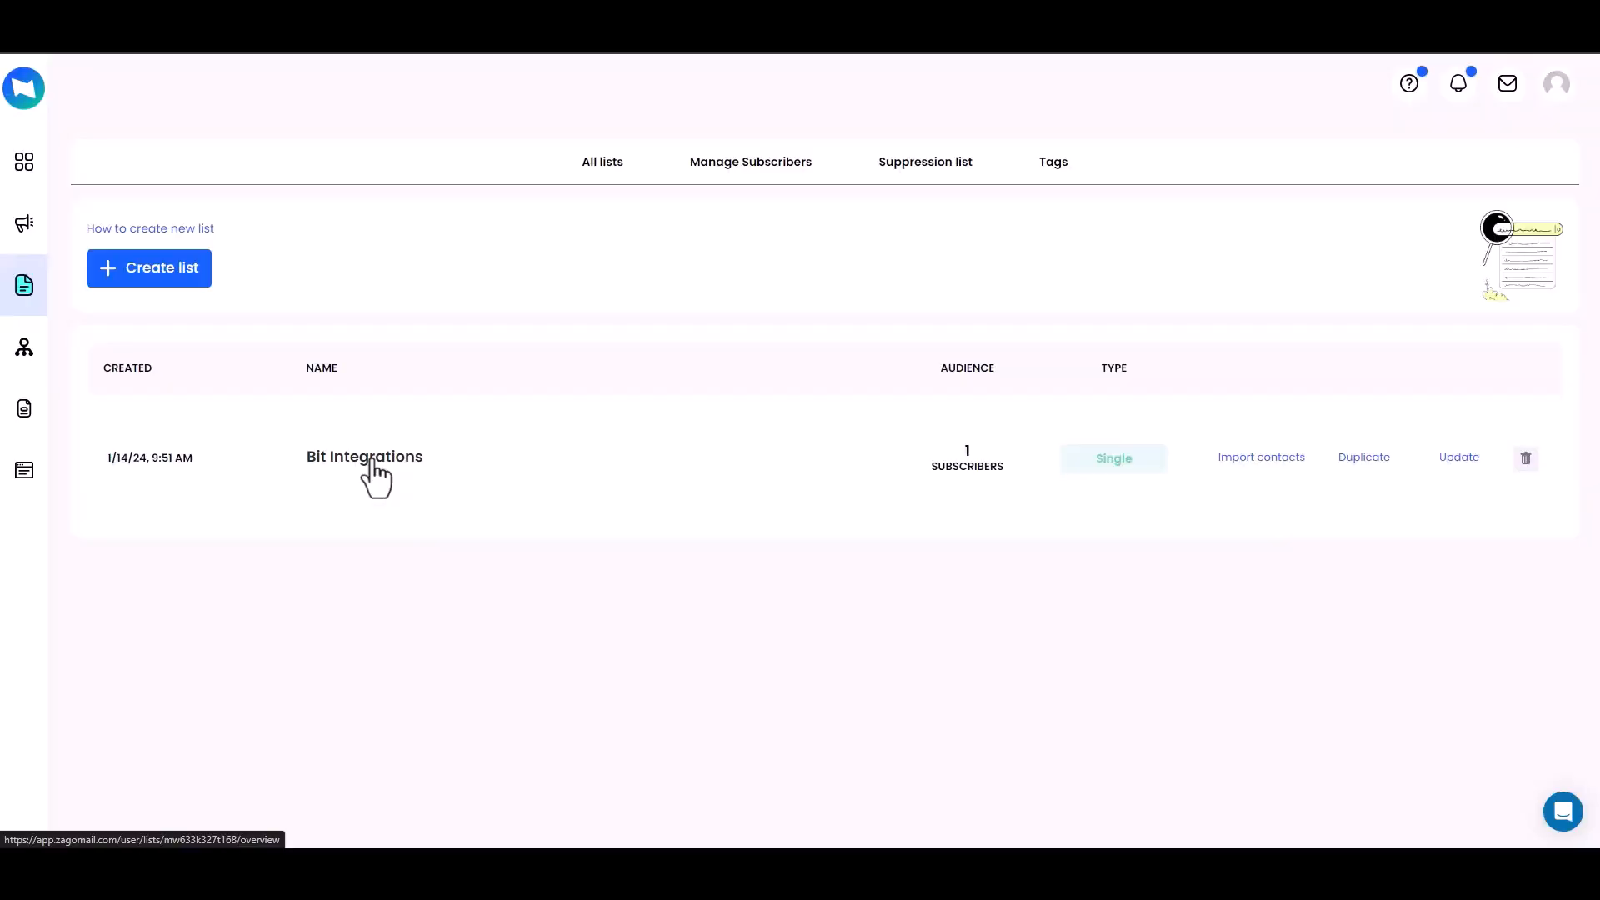
click(364, 456)
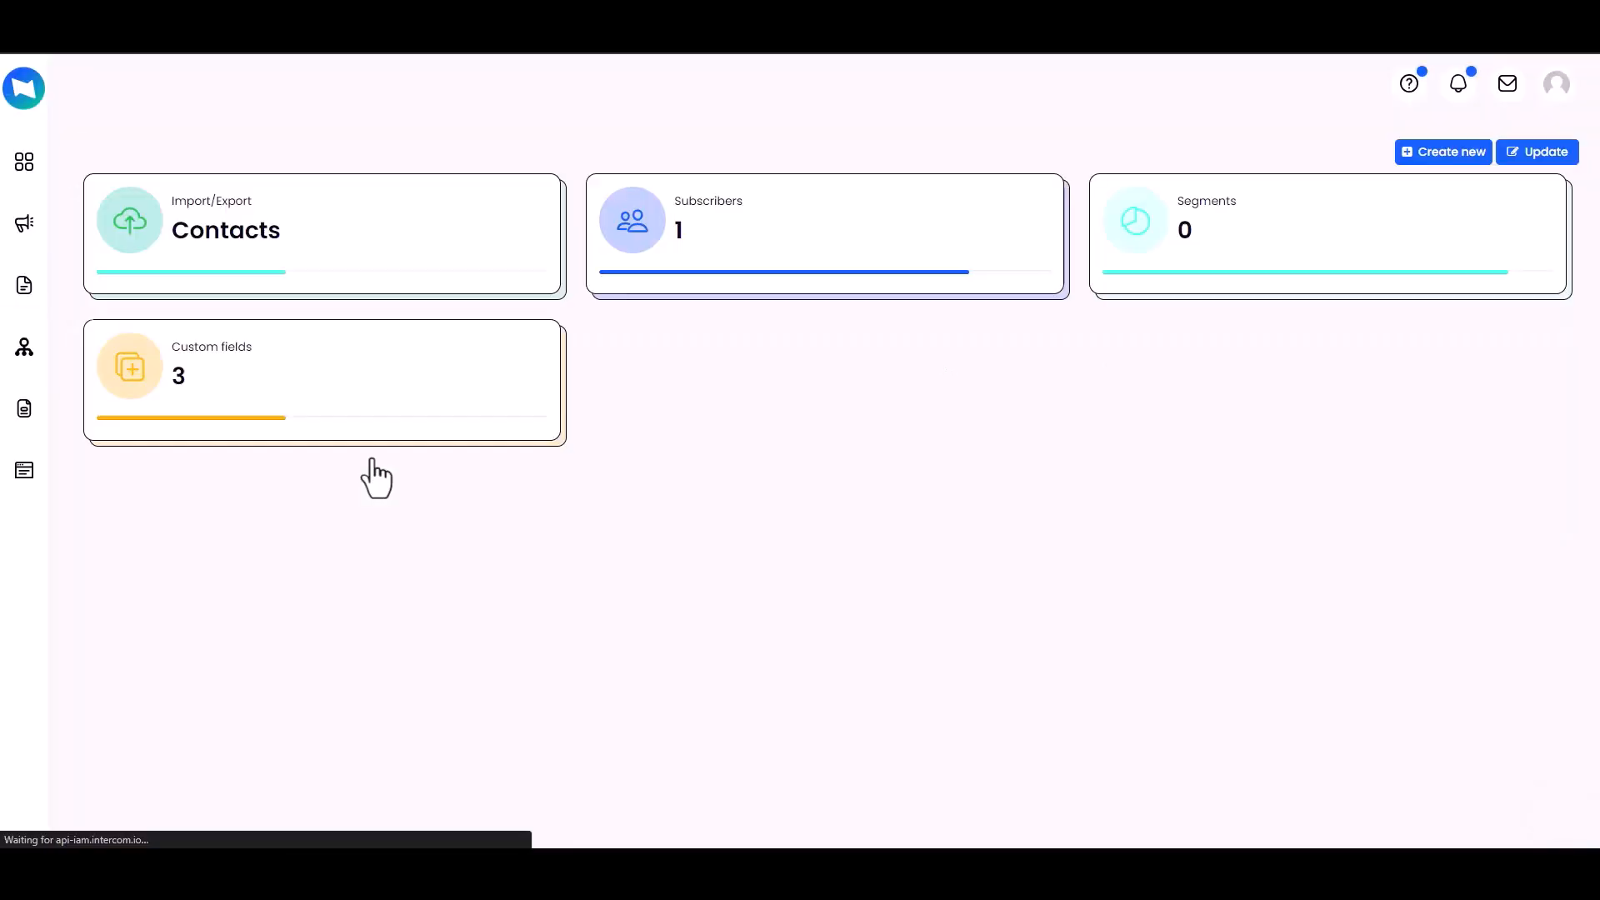
mouse_move(810, 232)
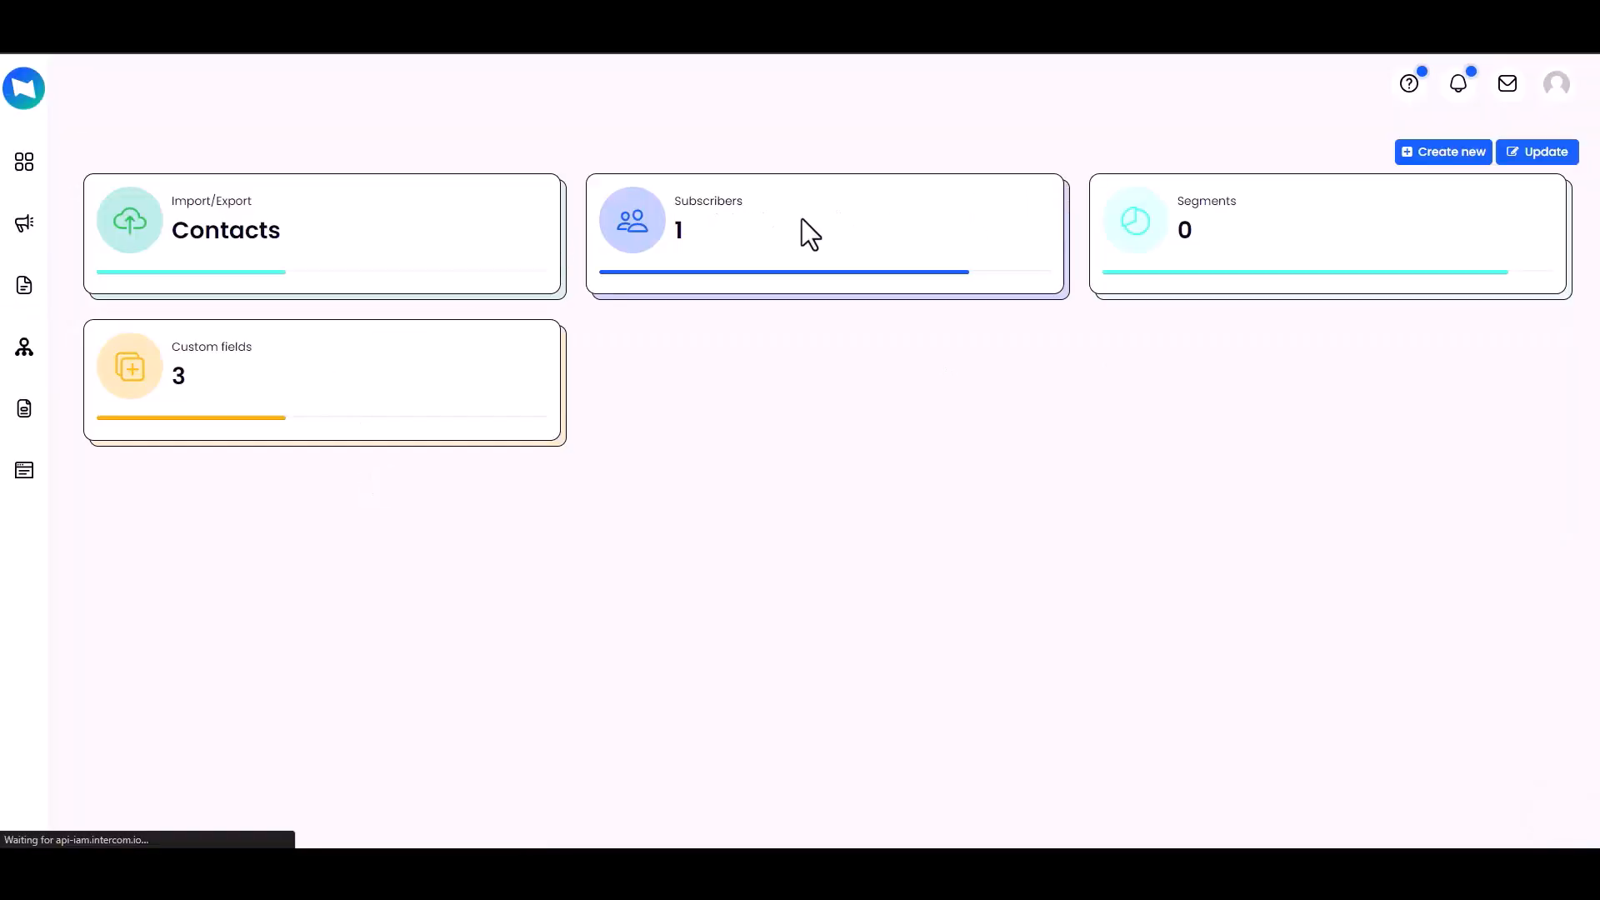
mouse_move(741, 236)
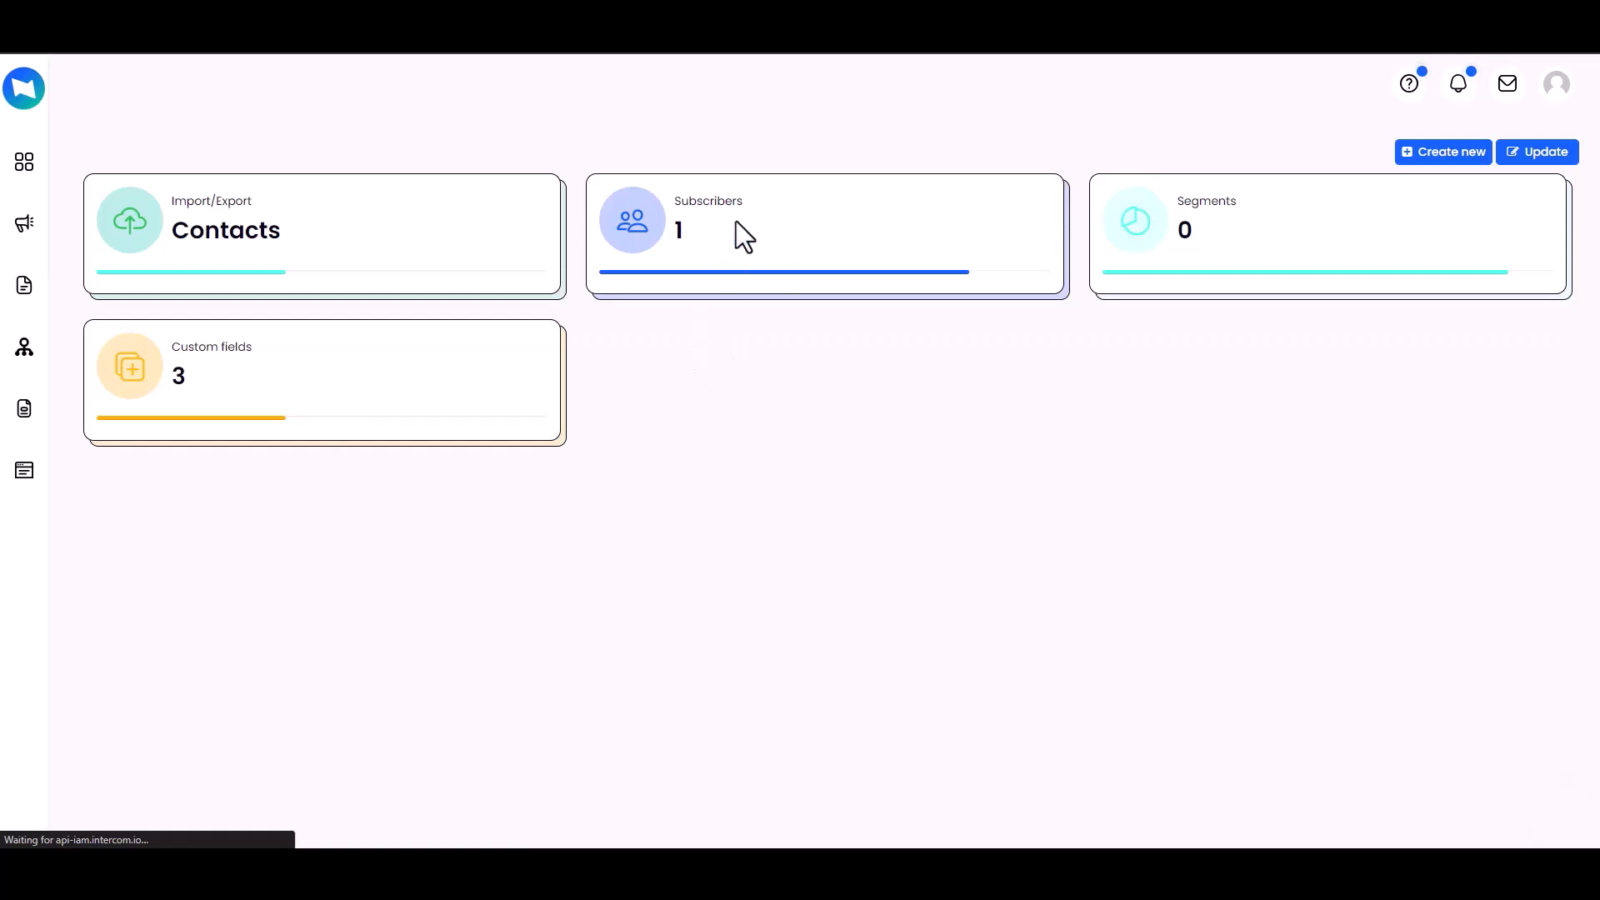
mouse_move(699, 222)
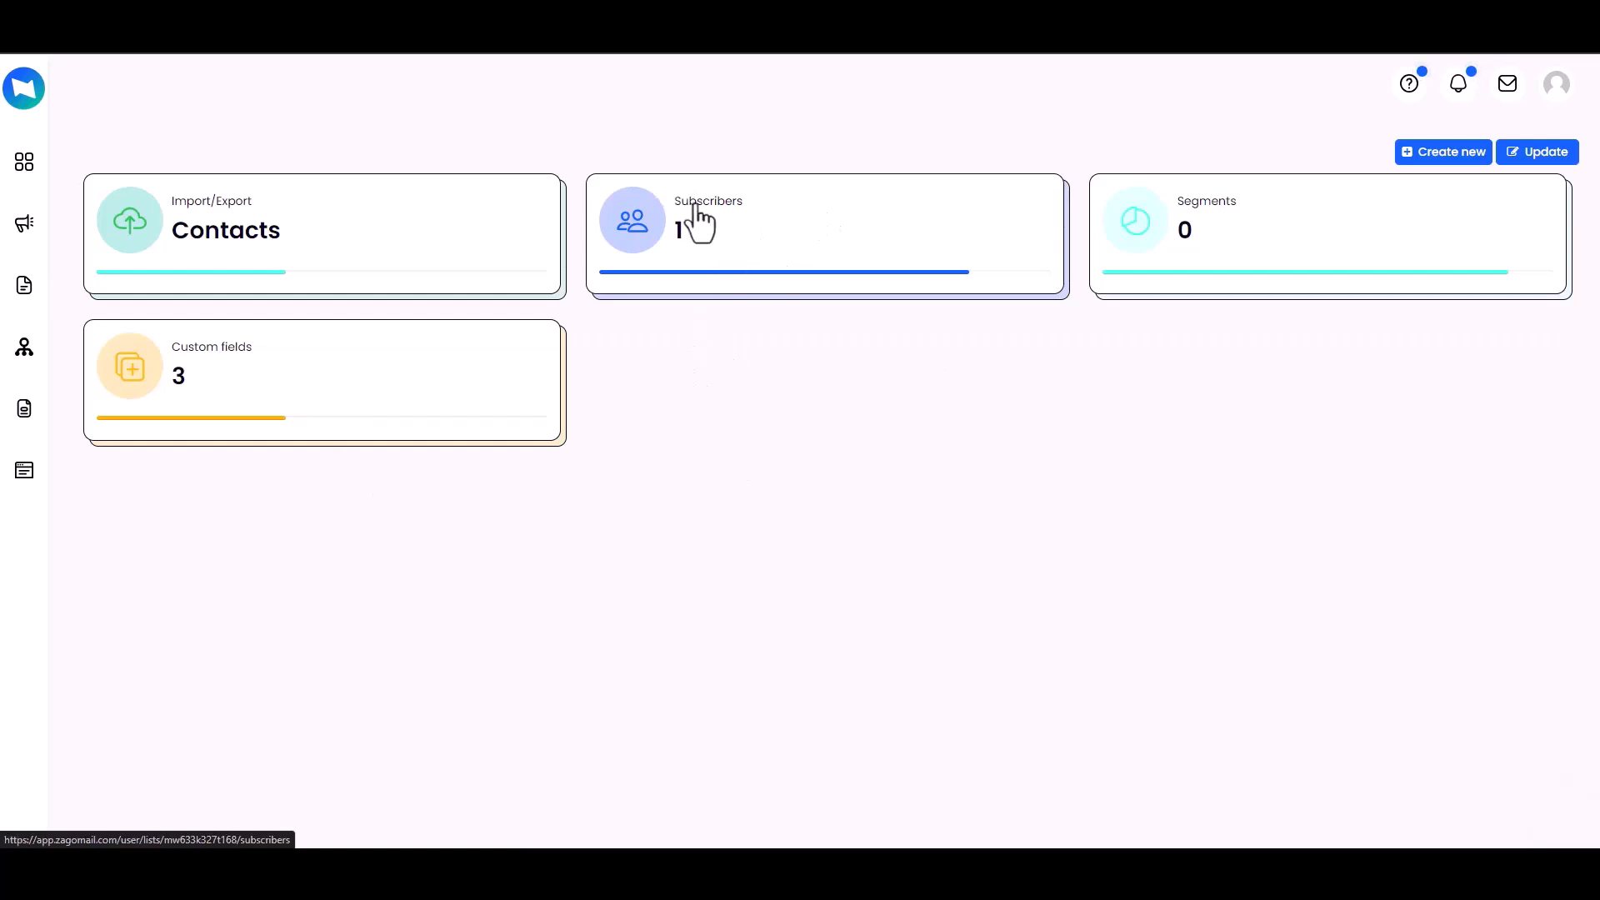
click(708, 224)
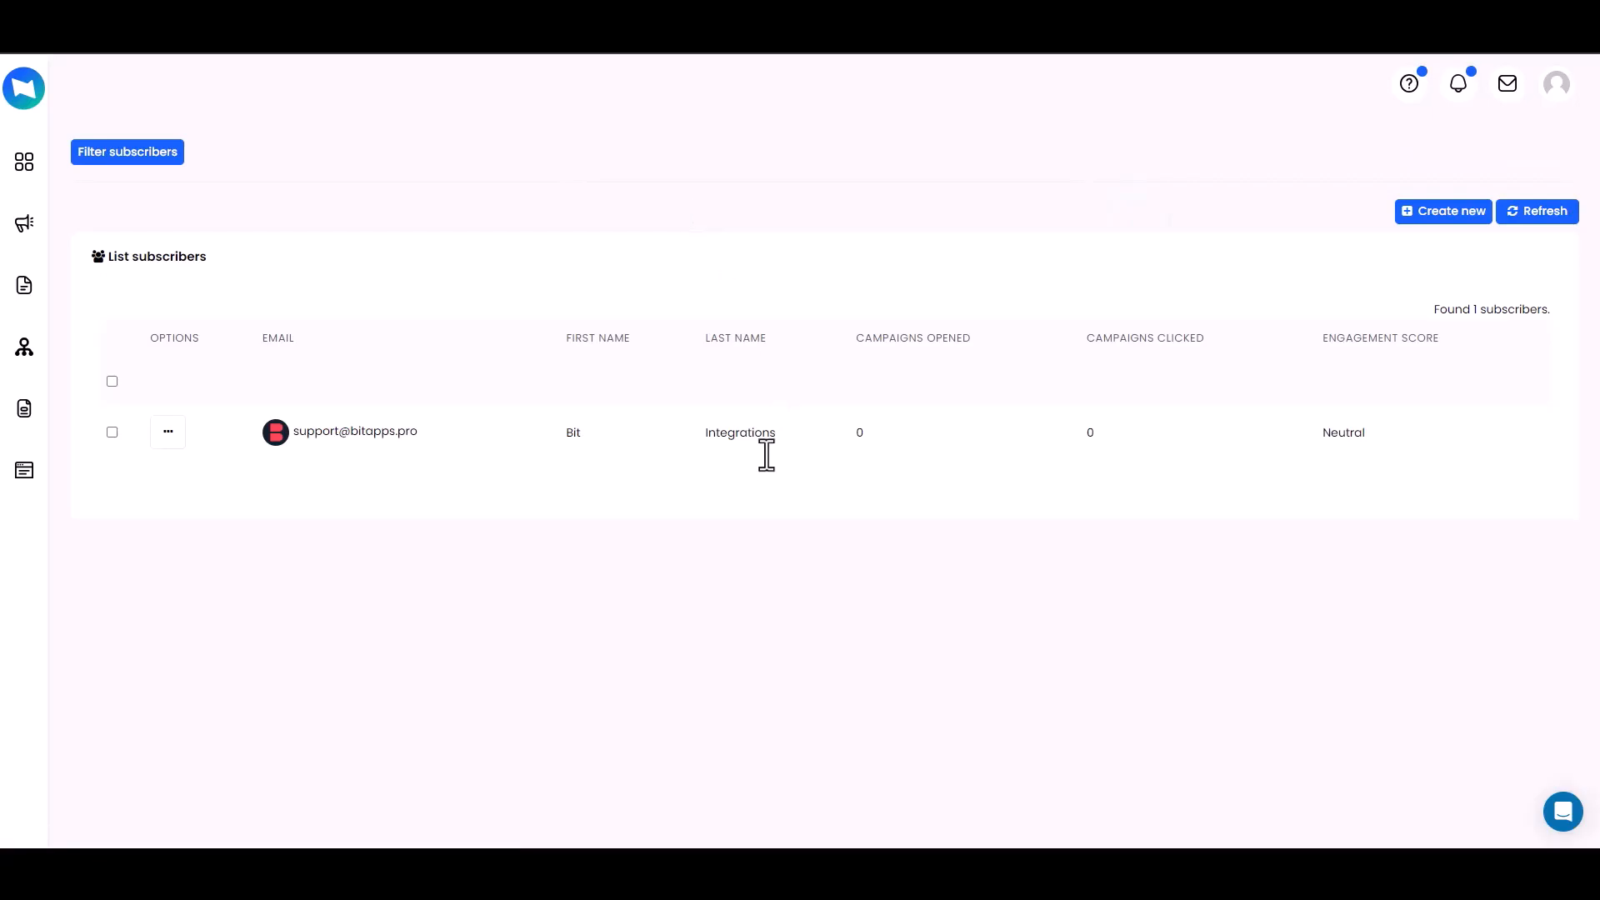
mouse_move(1133, 502)
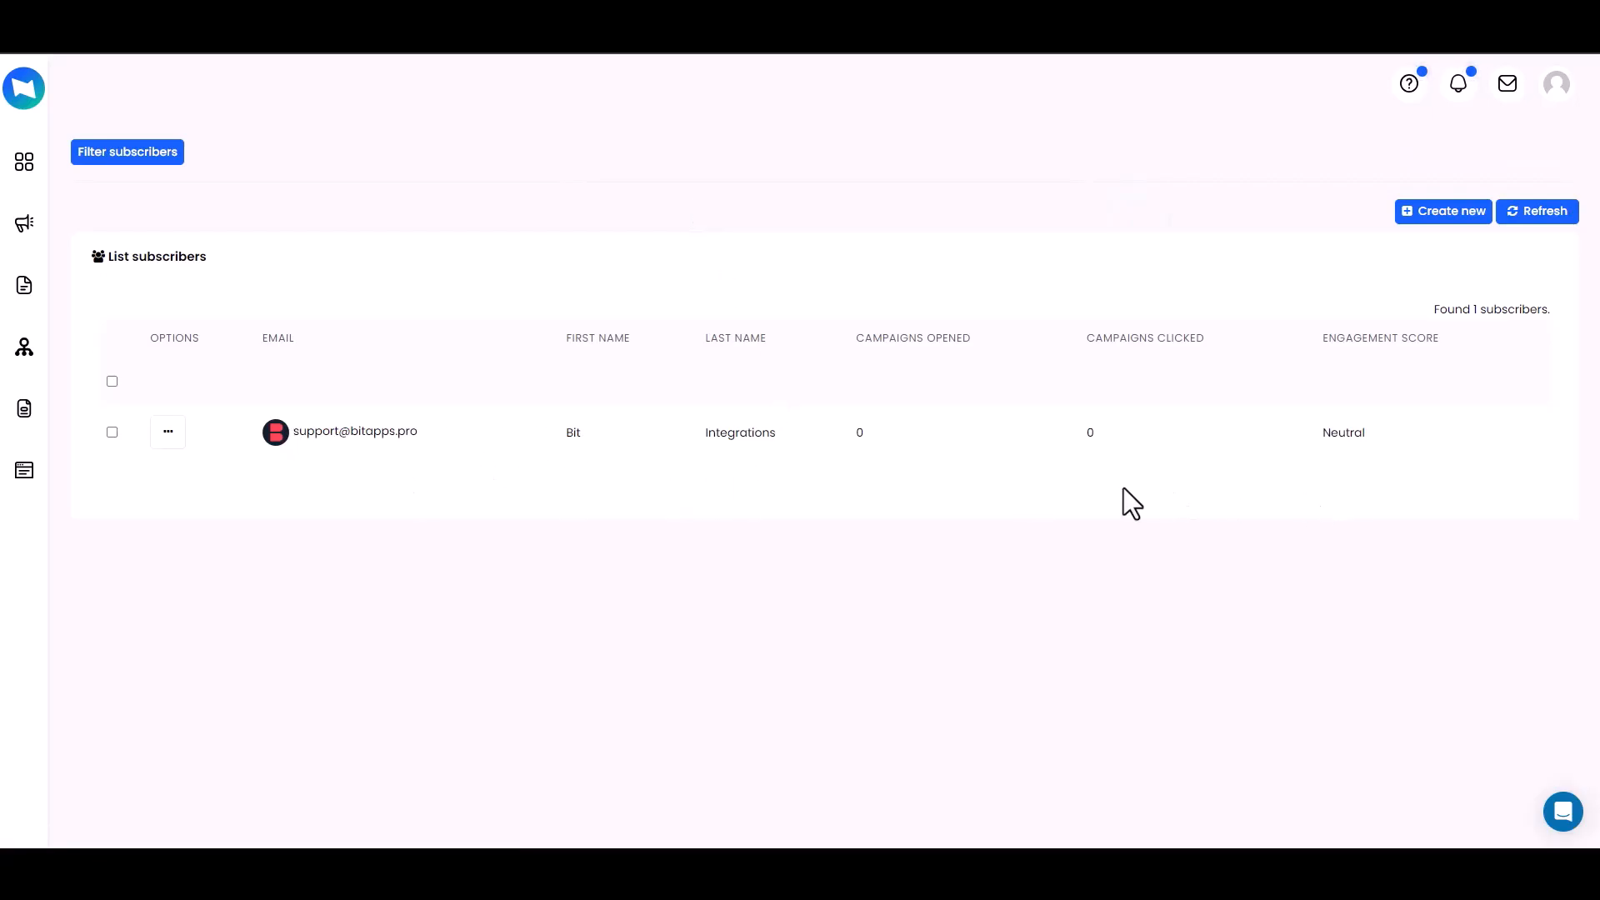